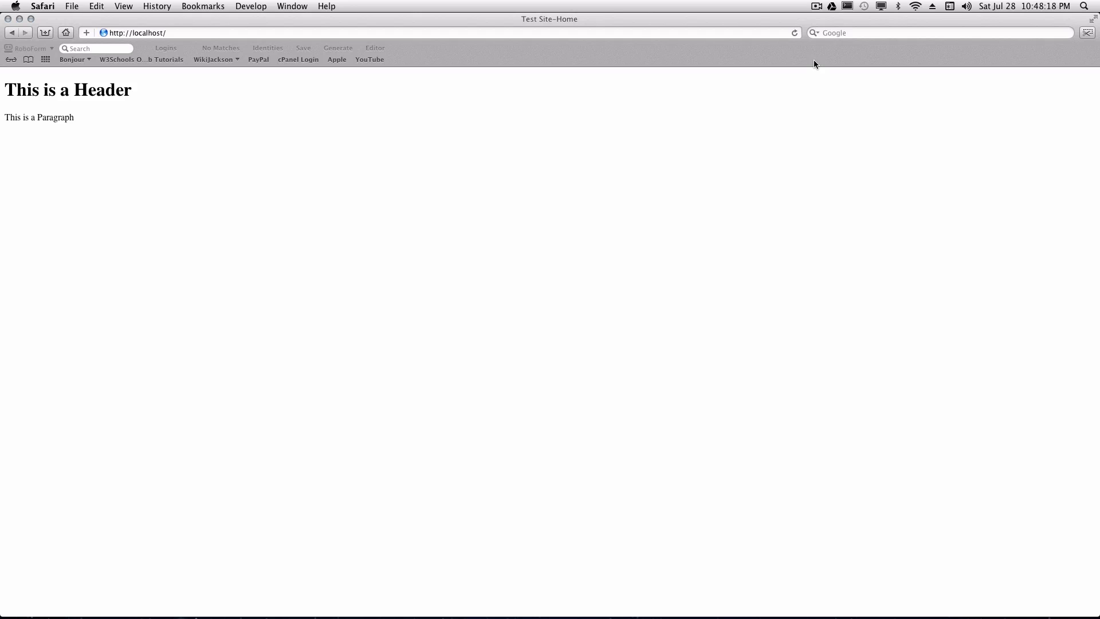
mouse_move(798, 85)
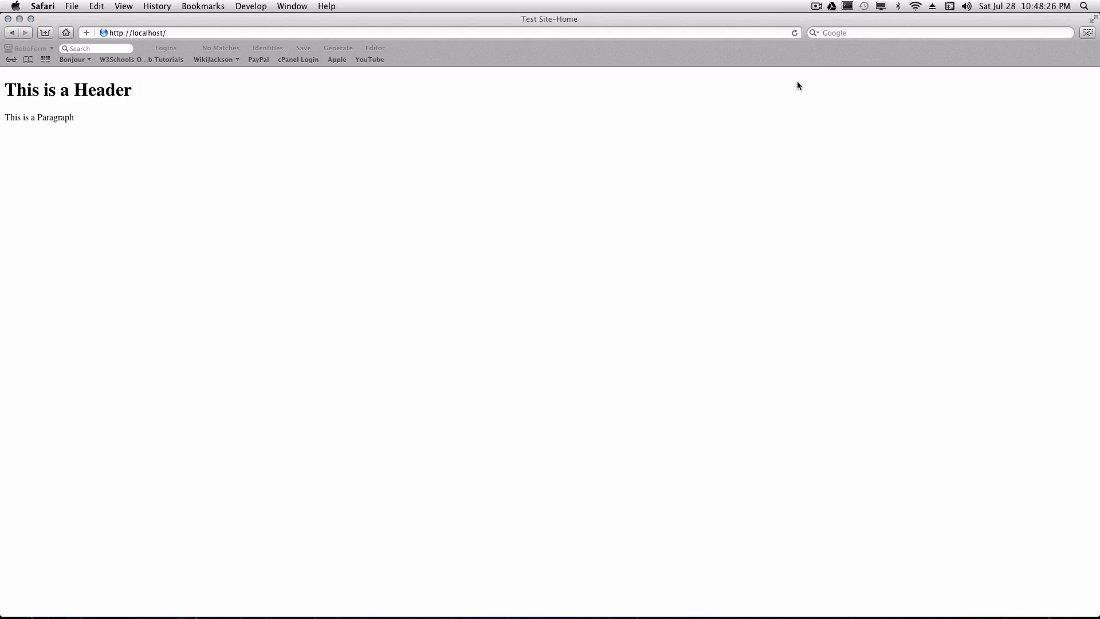
mouse_move(620, 131)
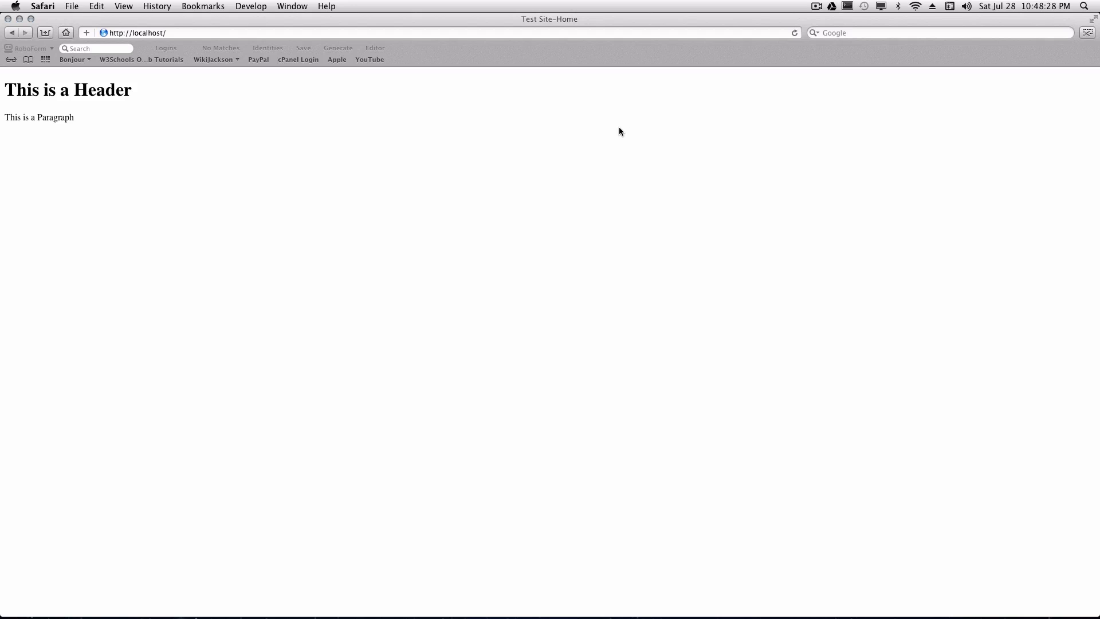
mouse_move(627, 131)
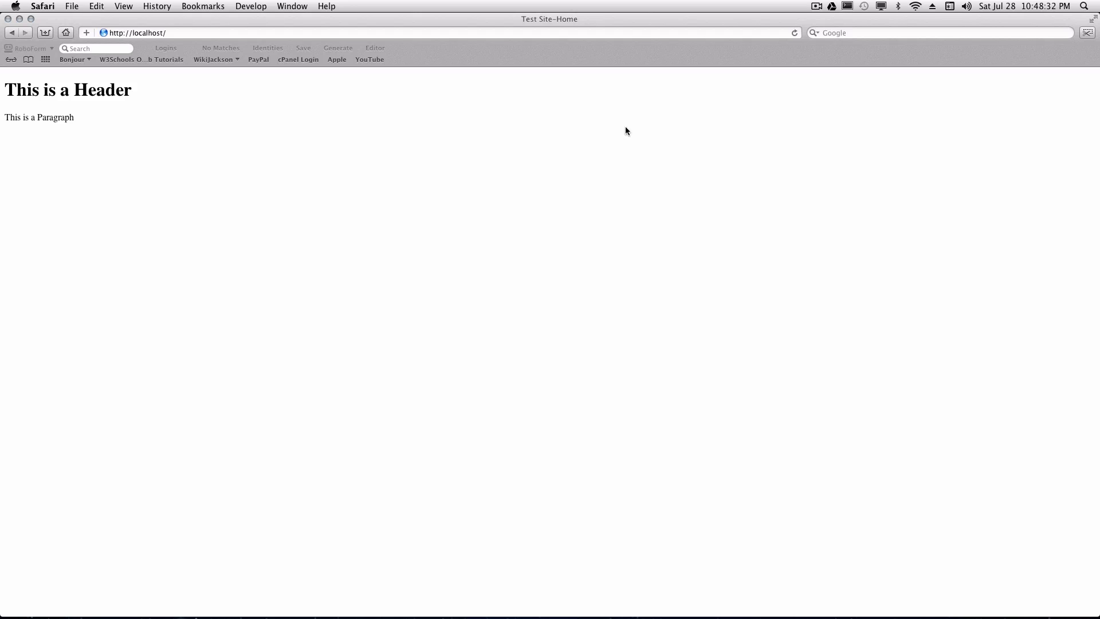
mouse_move(111, 127)
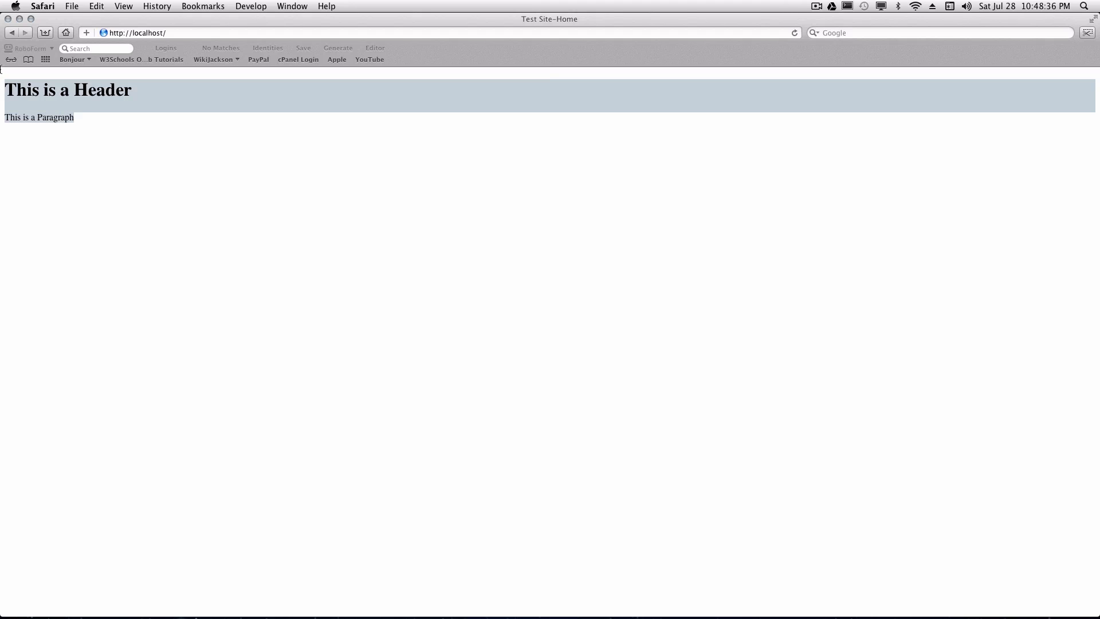
mouse_move(147, 120)
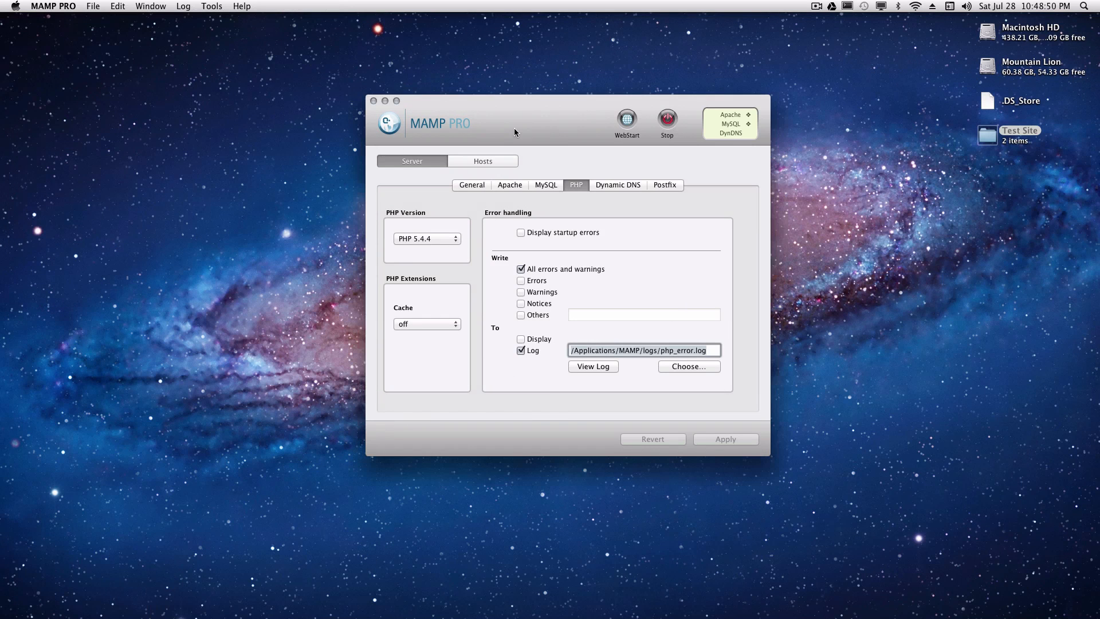
mouse_move(468, 106)
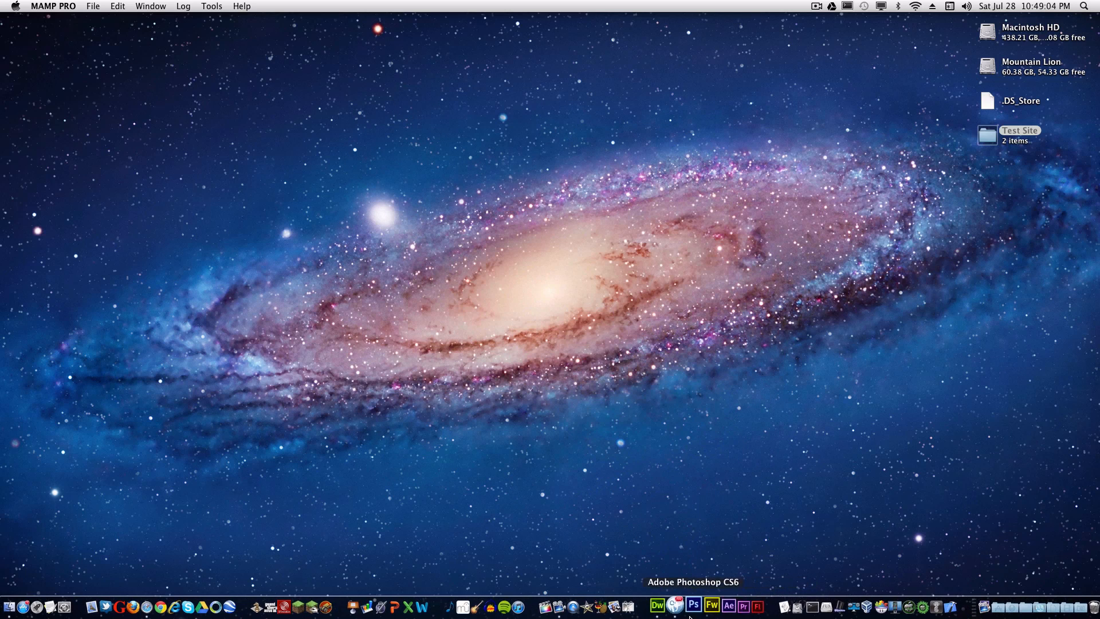
mouse_move(709, 605)
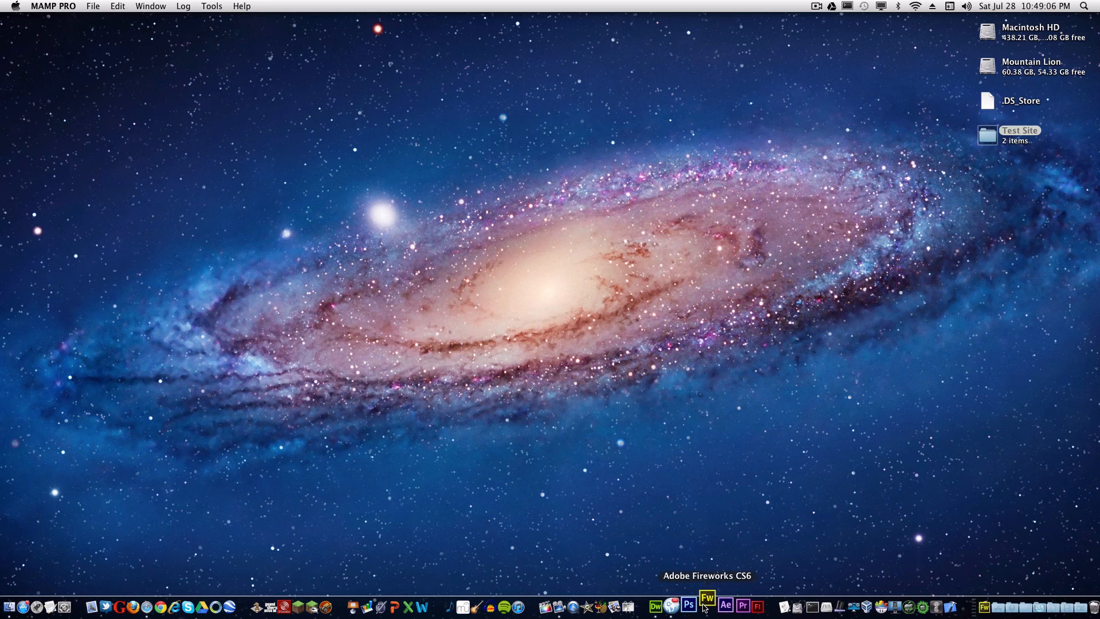
mouse_move(731, 557)
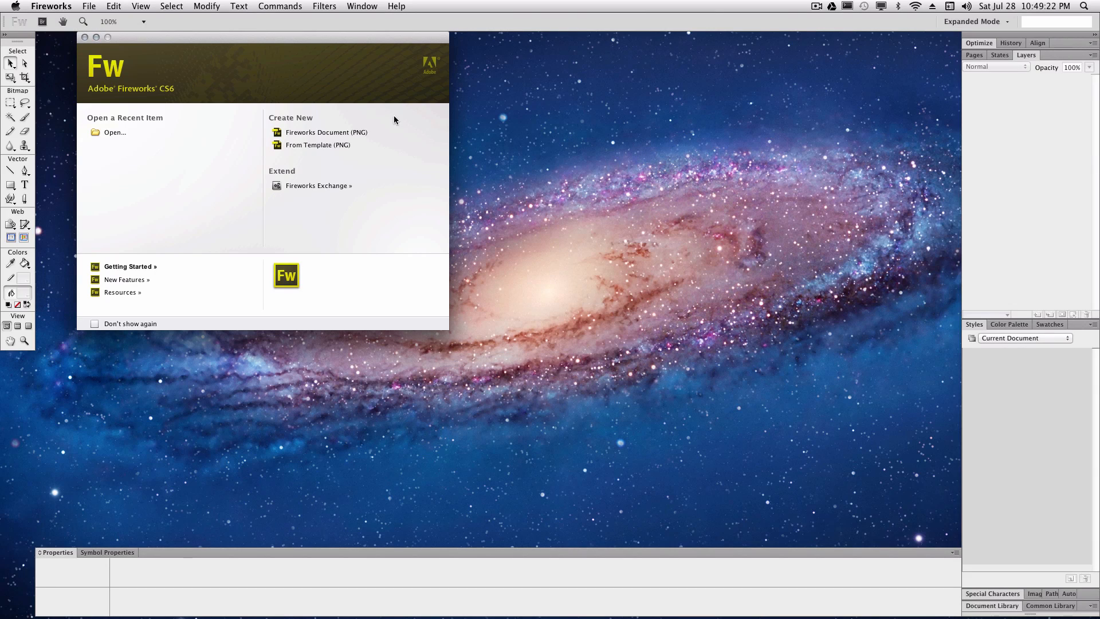
mouse_move(336, 133)
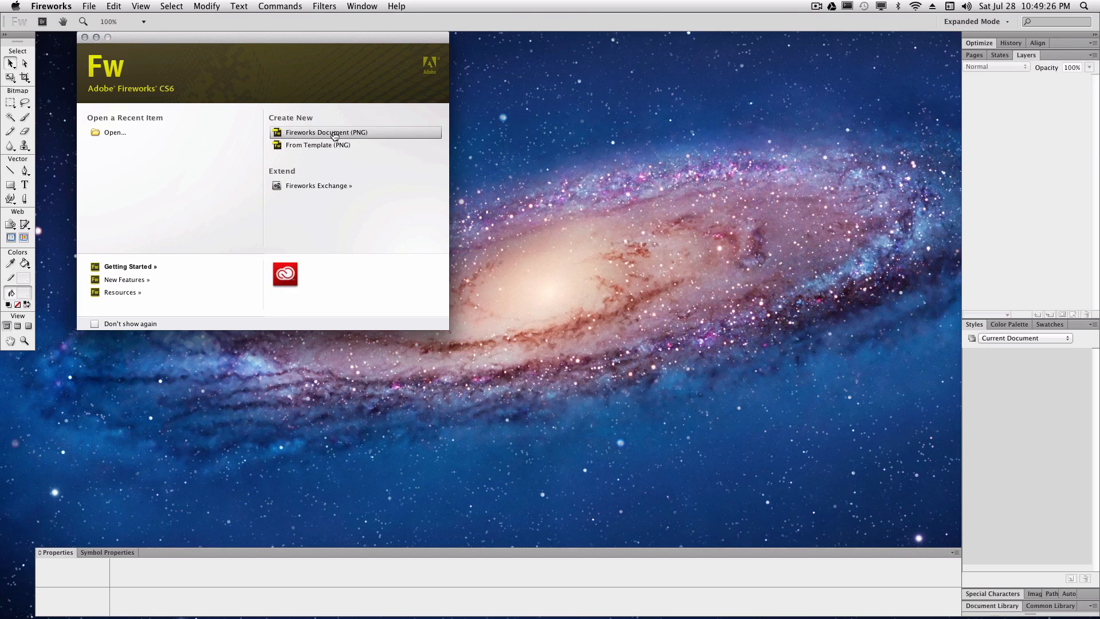
Start a new Fireworks Document (PNG) from the welcome screen
left_click(327, 132)
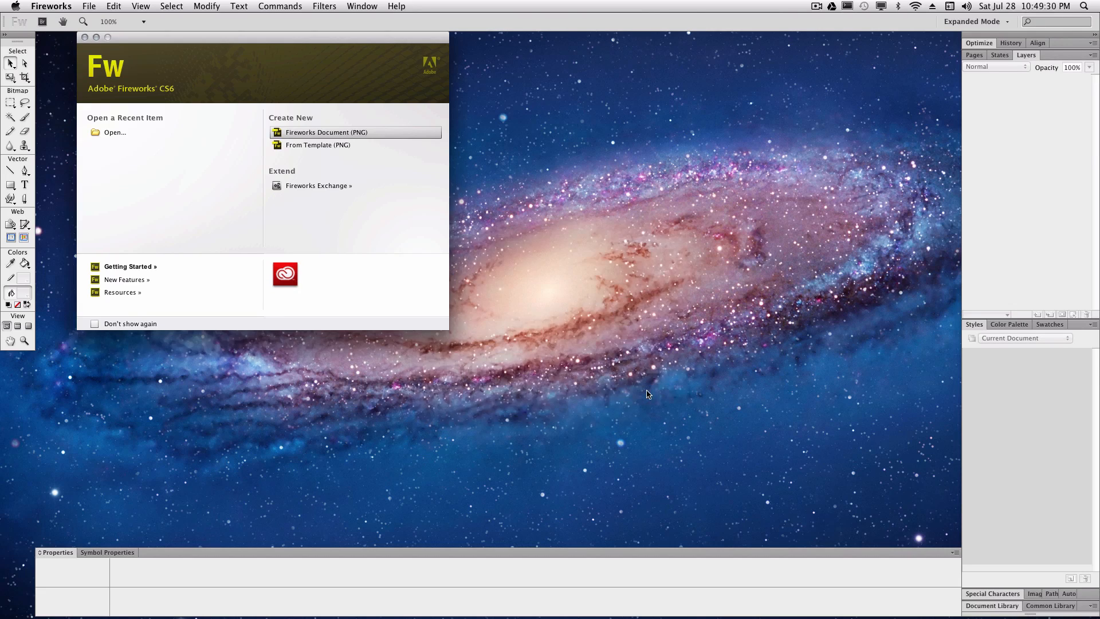
left_click(326, 132)
type("background.png")
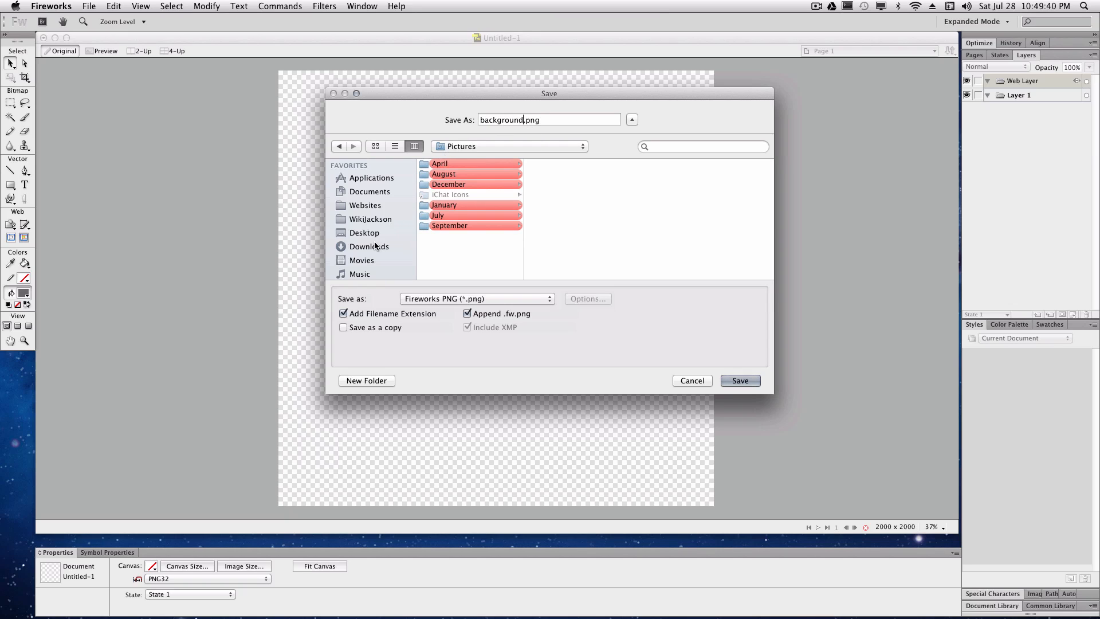
Save the document as background.png in a new 'images' folder inside Test Site on the desktop
left_click(364, 233)
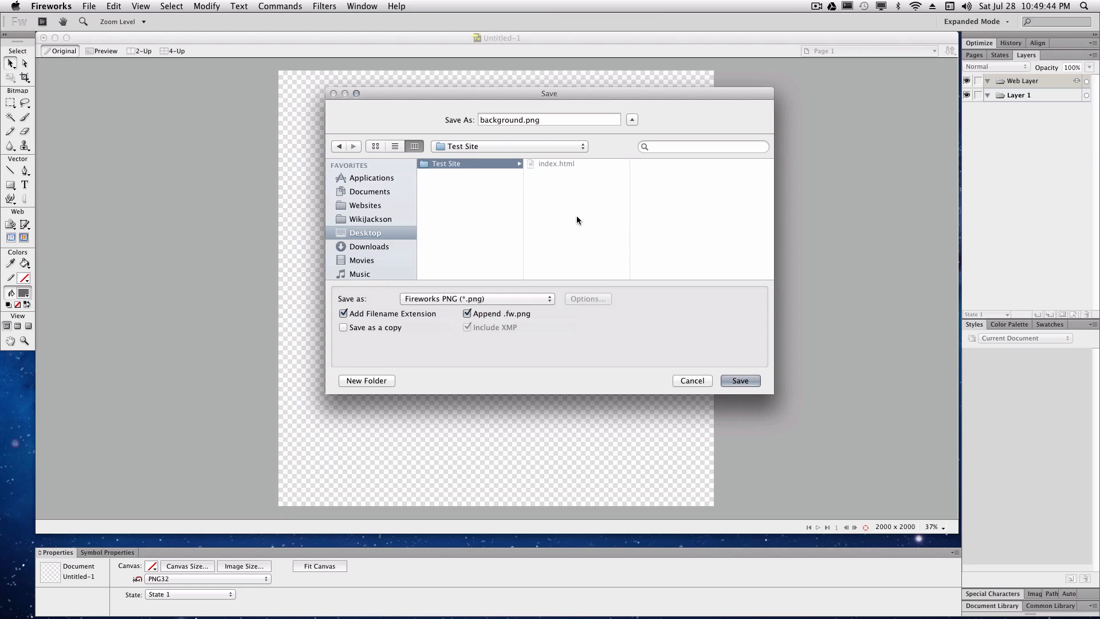
left_click(367, 381)
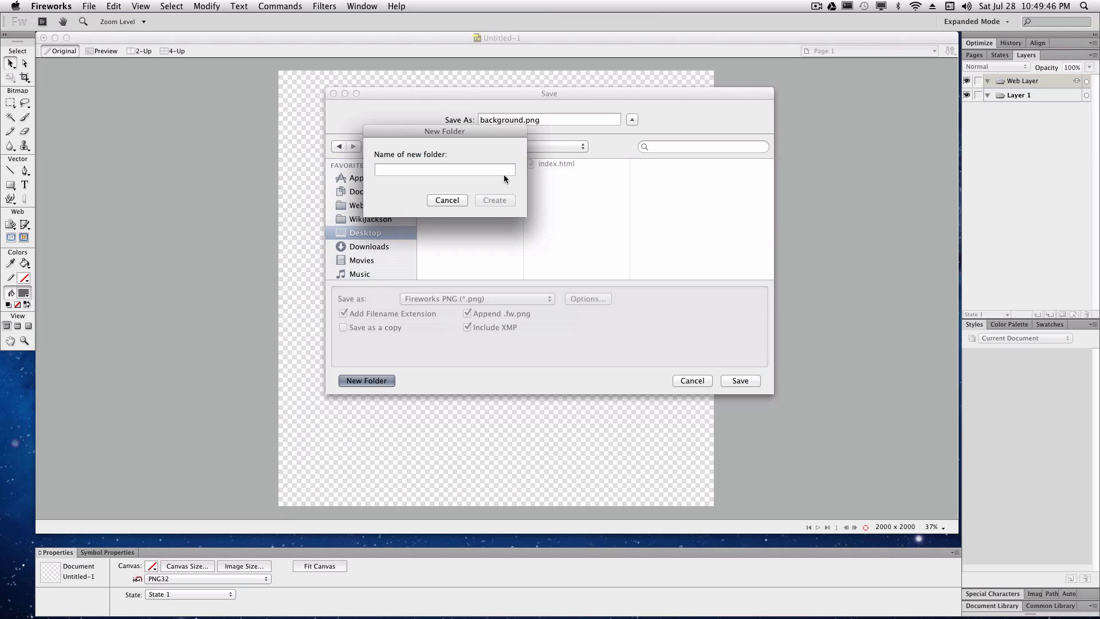
type("image")
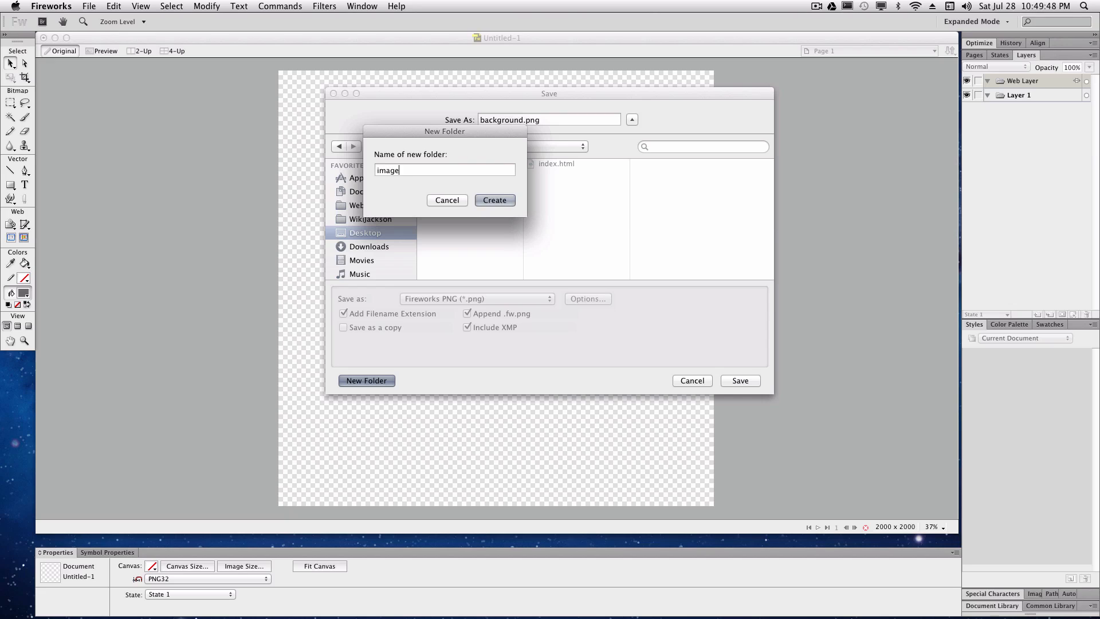
left_click(494, 200)
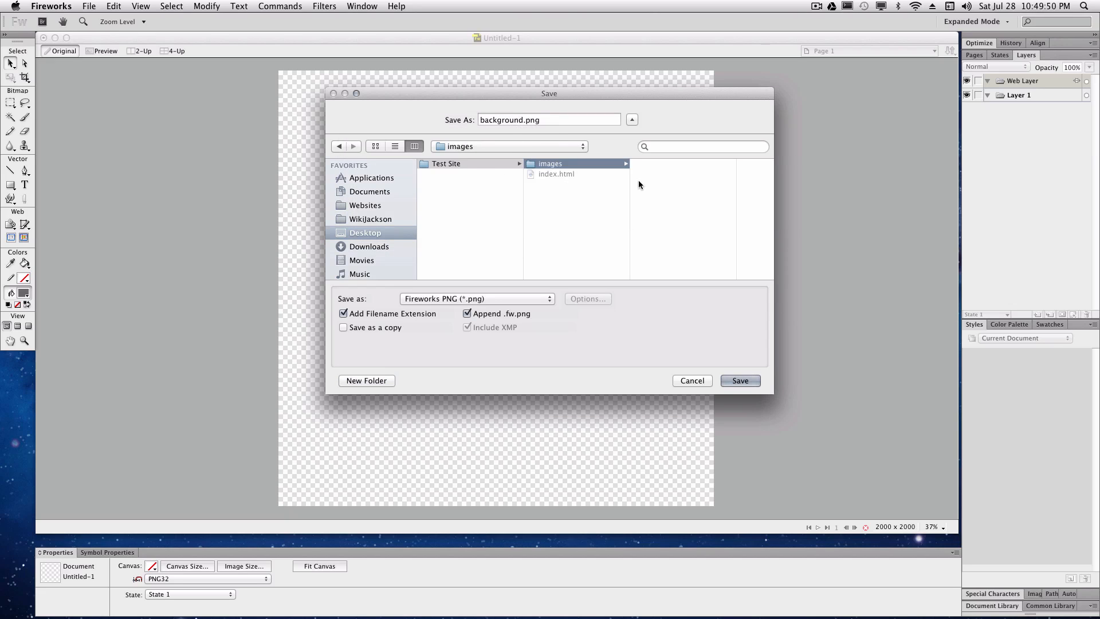
left_click(739, 381)
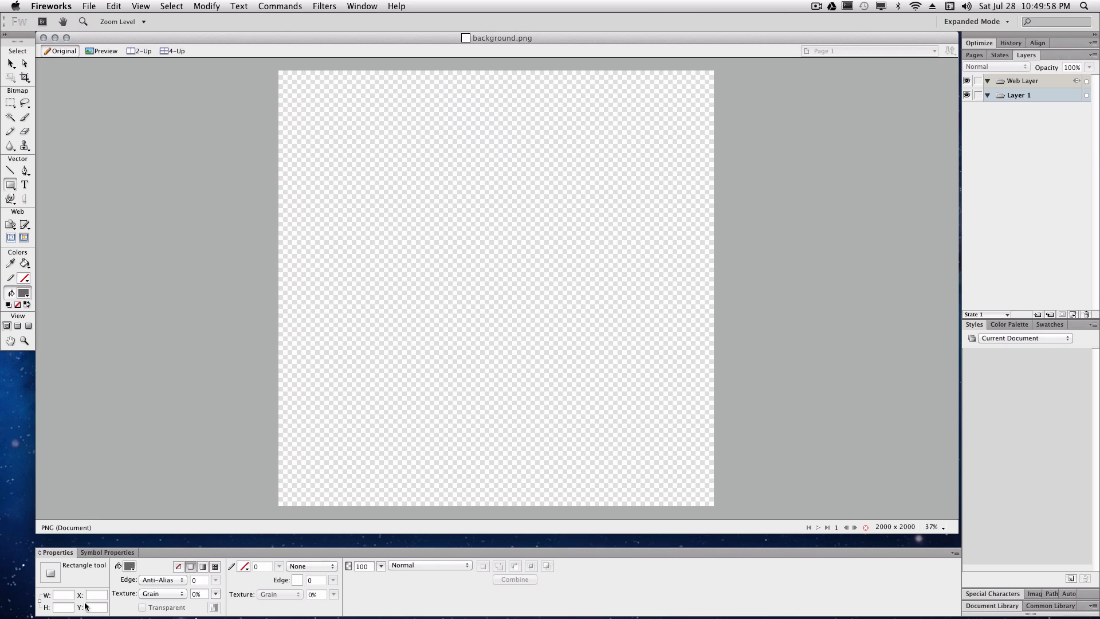
Draw a grey rectangle and size it 2000×2000 so it fills the canvas
left_click_drag(335, 217, 708, 449)
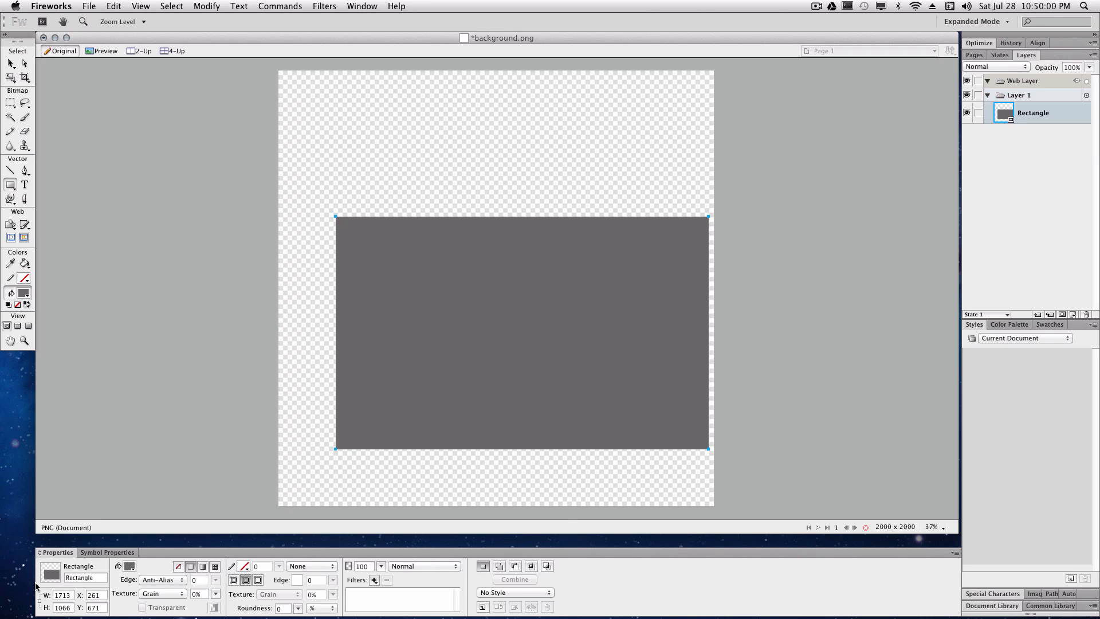
left_click(62, 595)
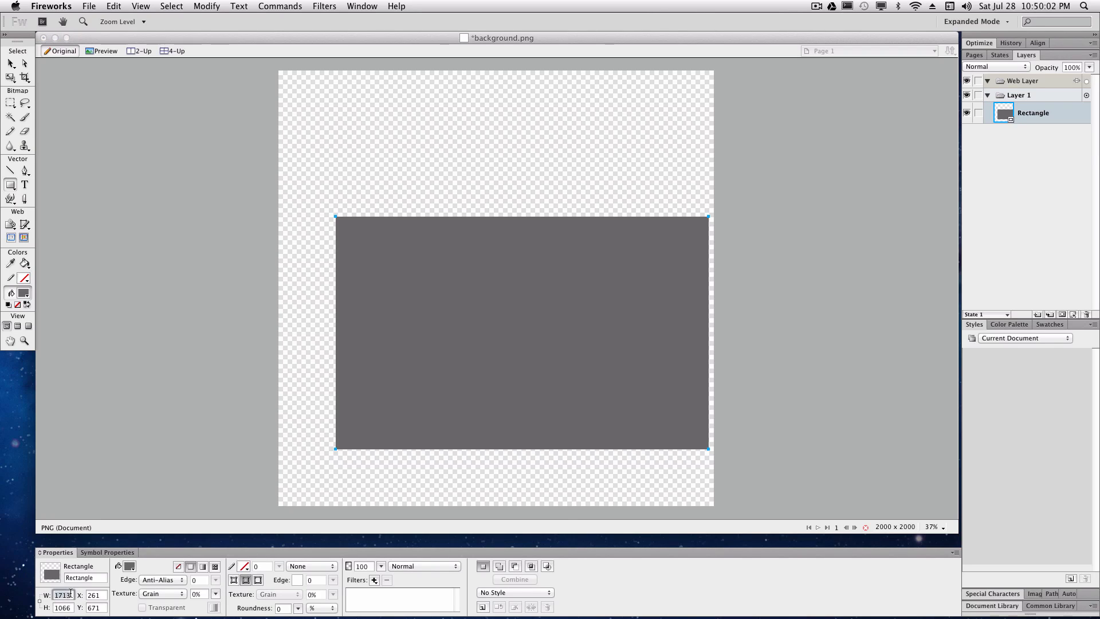
type("2000")
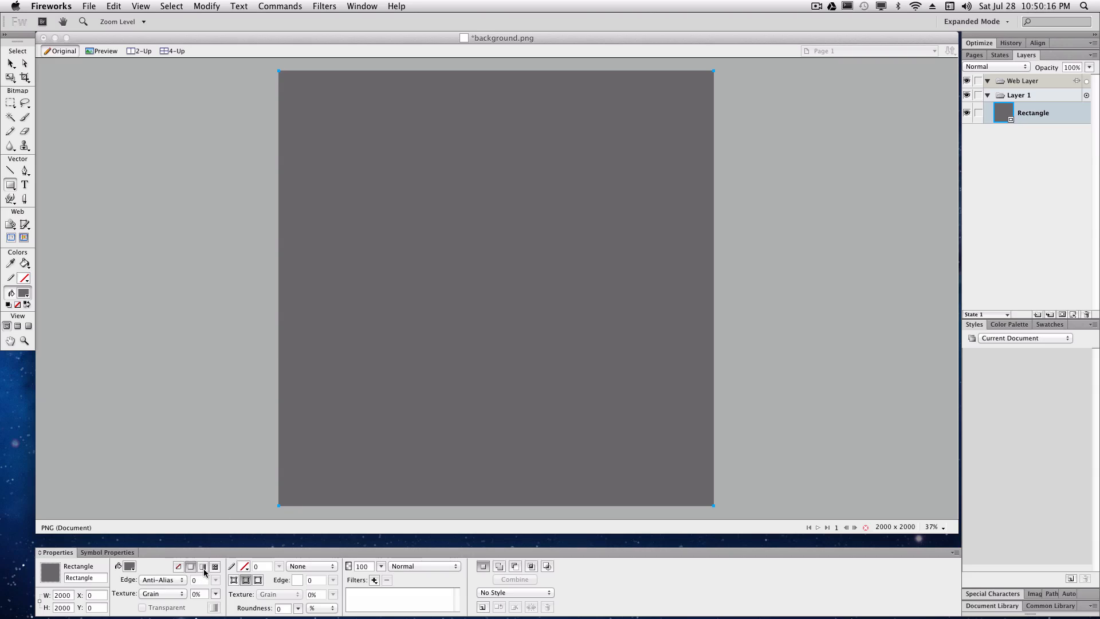
Give the rectangle a gradient fill, trying Radial then choosing the Contour type
left_click(203, 566)
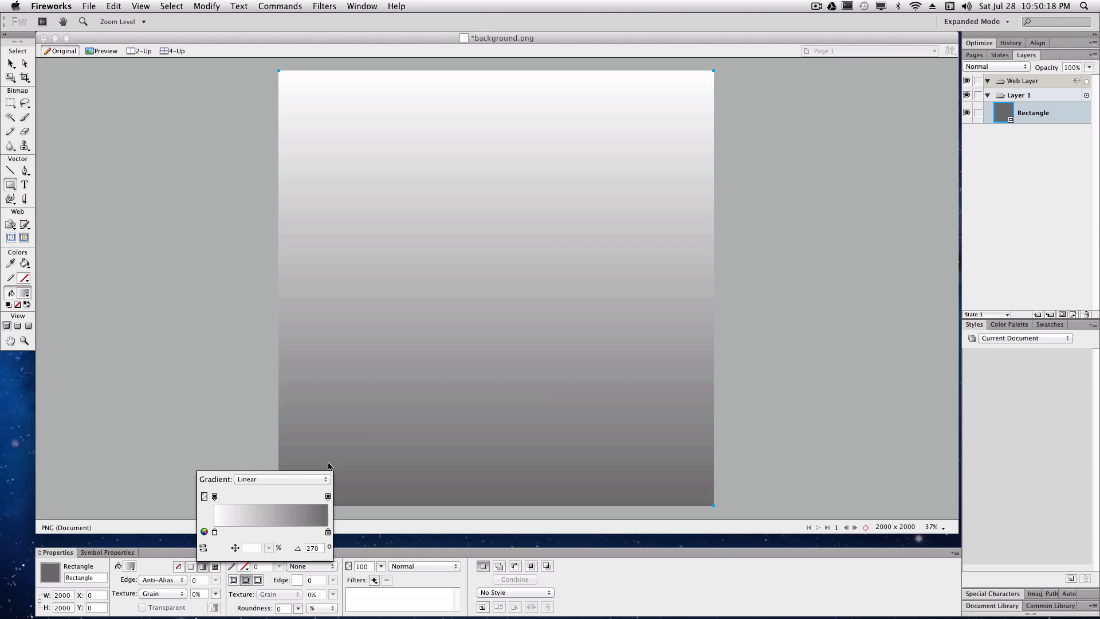
left_click(282, 479)
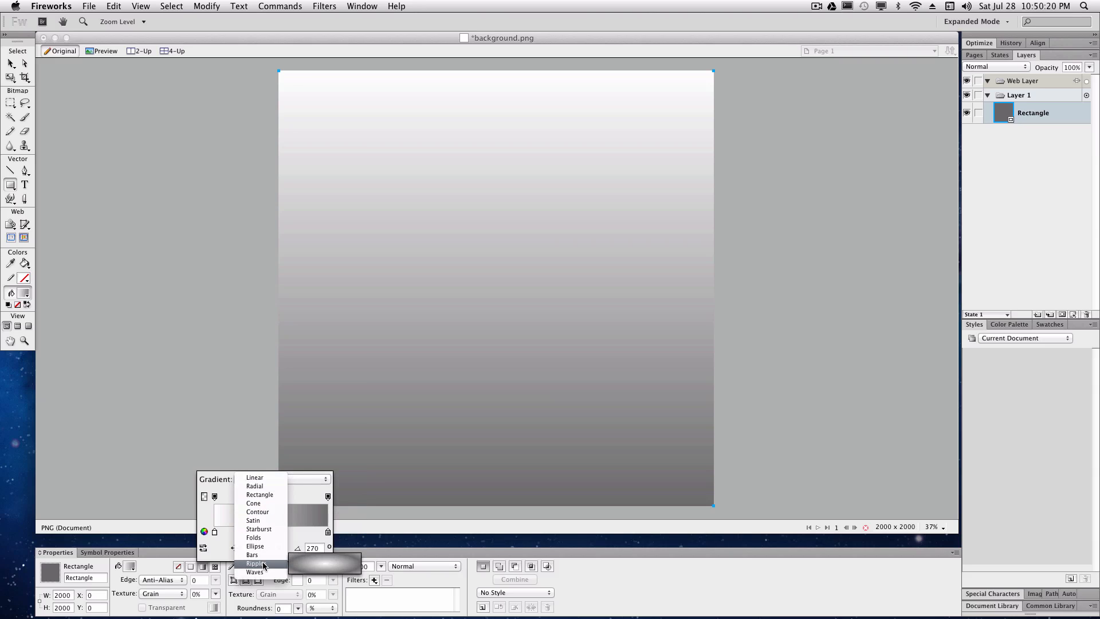
left_click(255, 562)
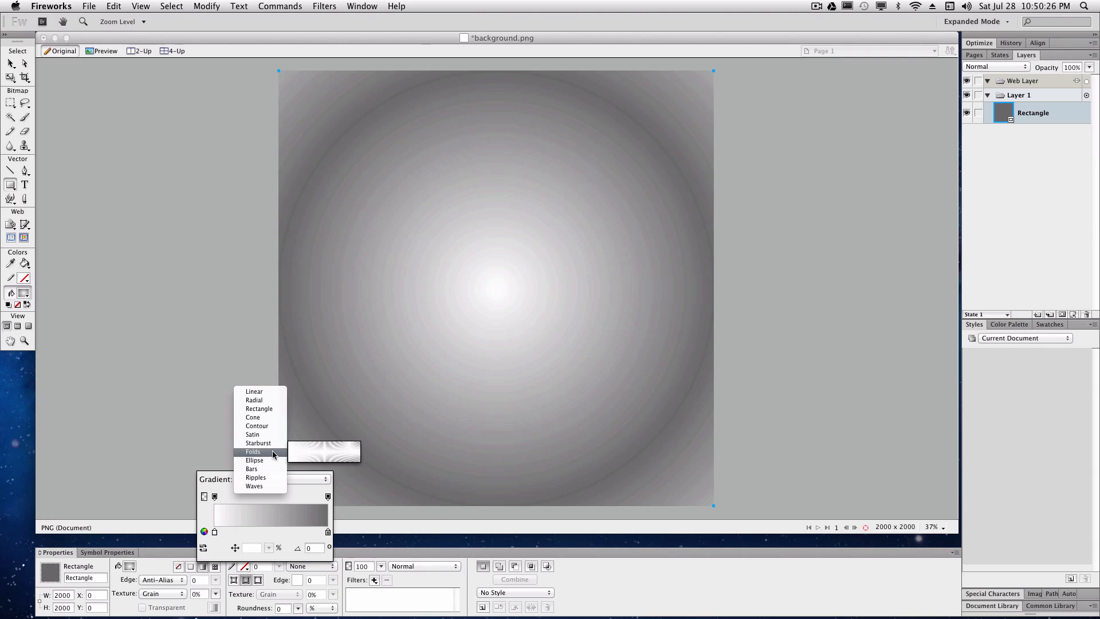
mouse_move(257, 426)
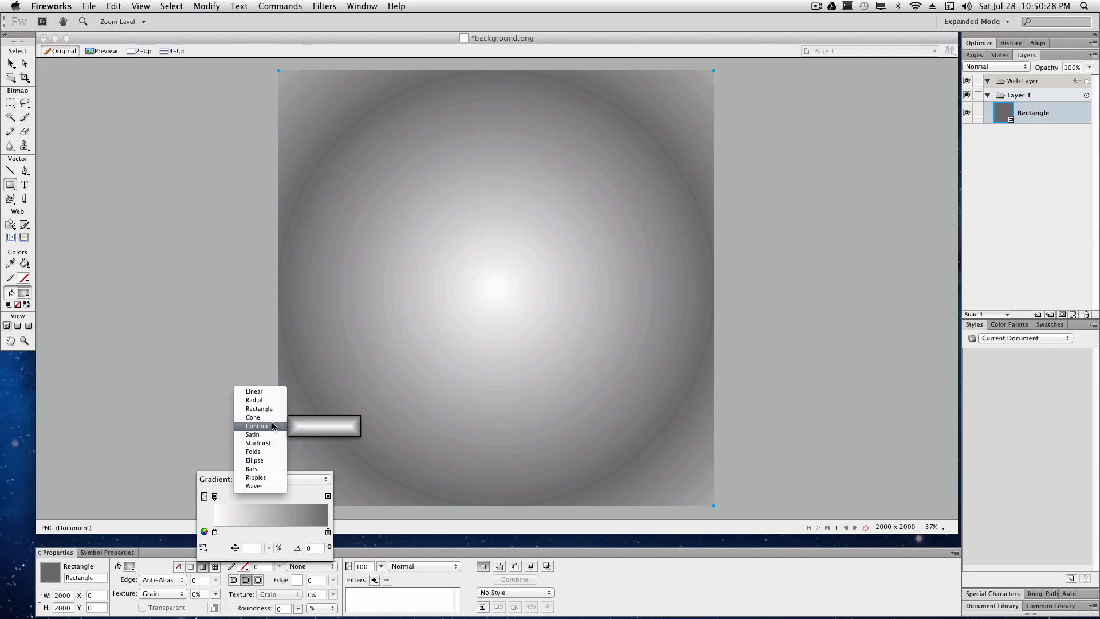
left_click(256, 426)
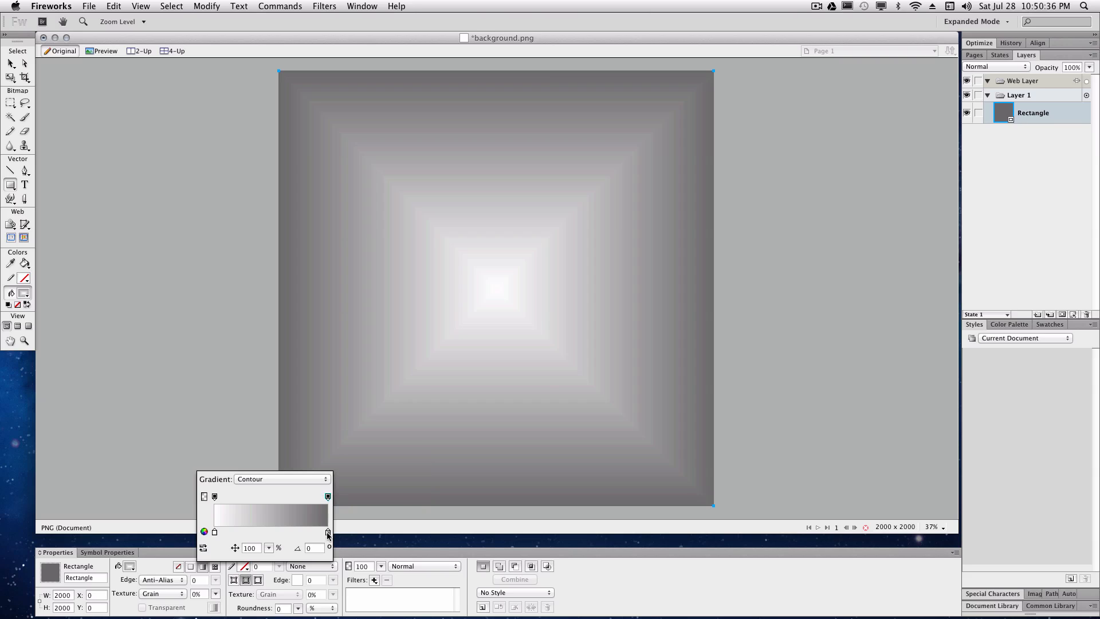
Set the gradient's dark stop to red ff0000 and its white centre stop to blue 0000ff
left_click(328, 532)
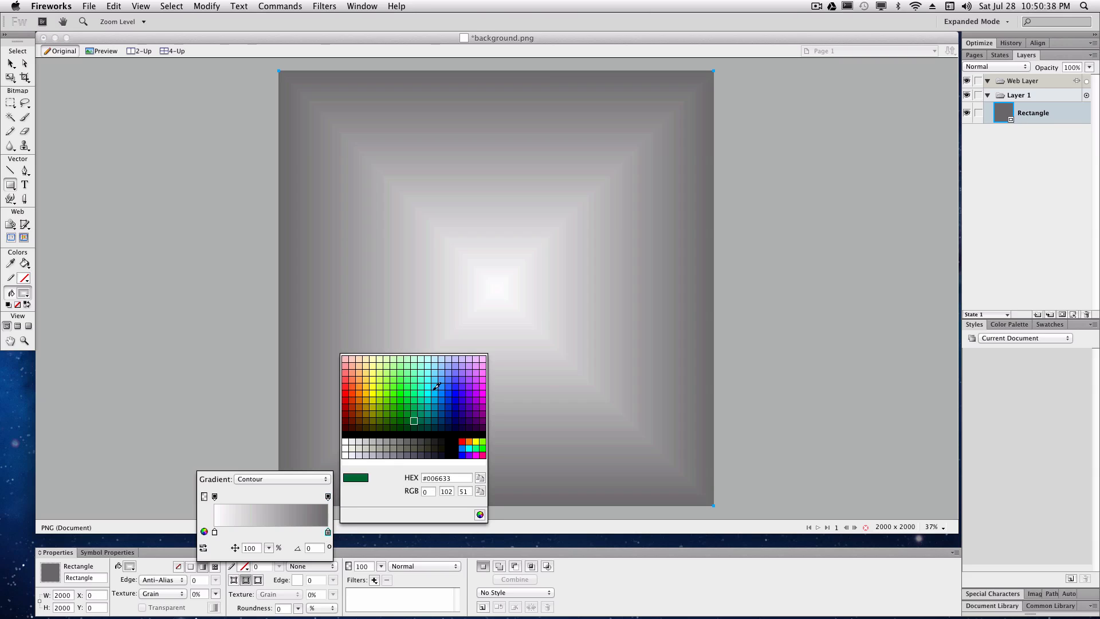
left_click(346, 406)
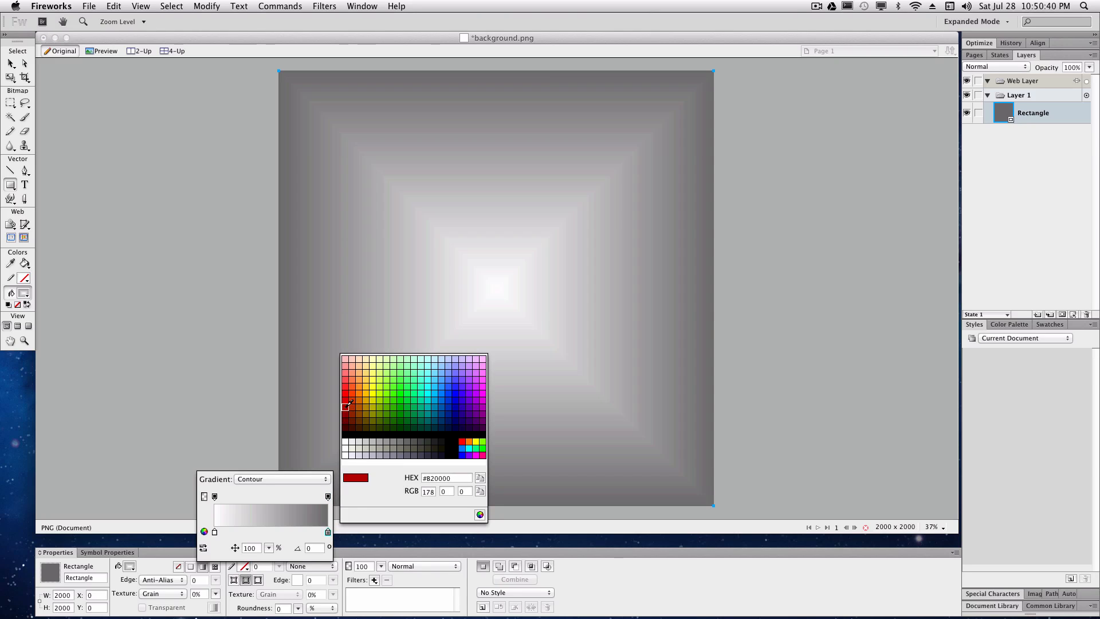
left_click(345, 406)
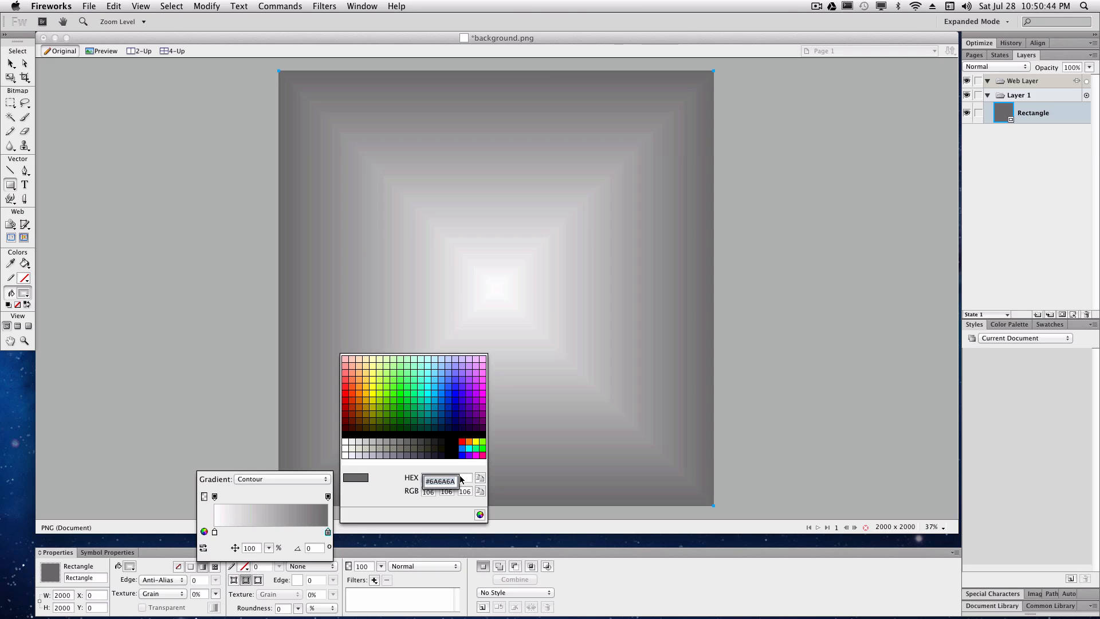
type("ff0000")
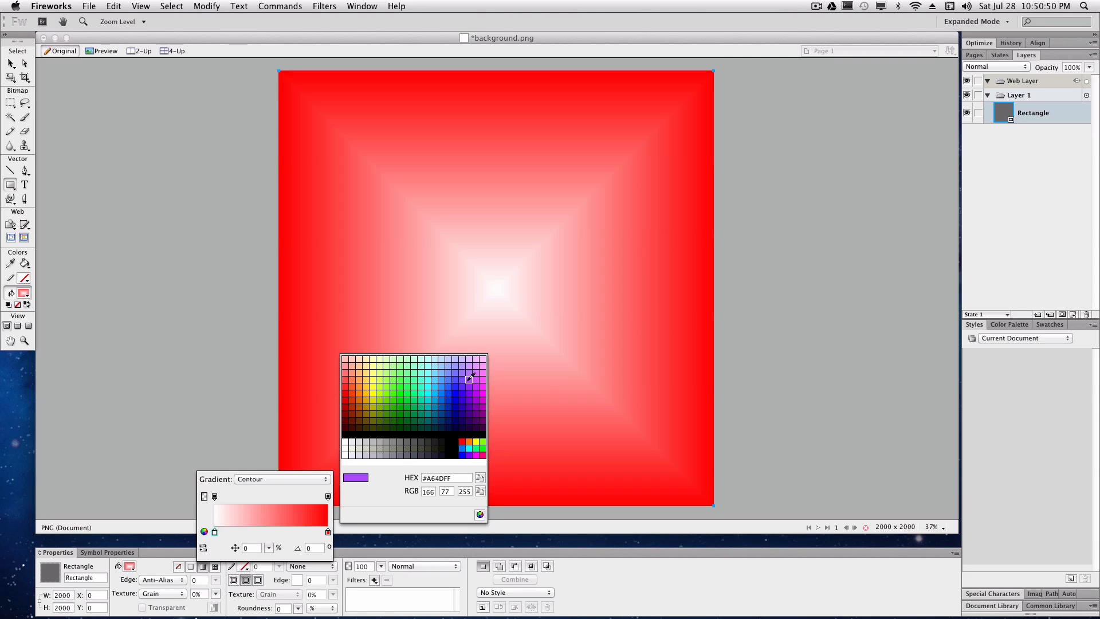
left_click(410, 384)
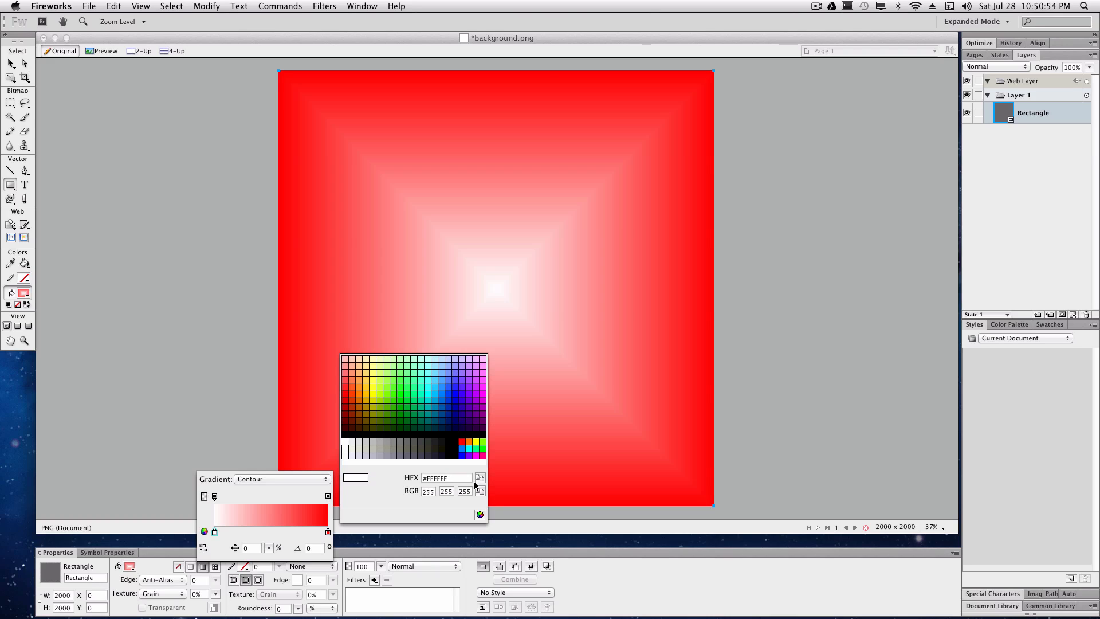
left_click(214, 530)
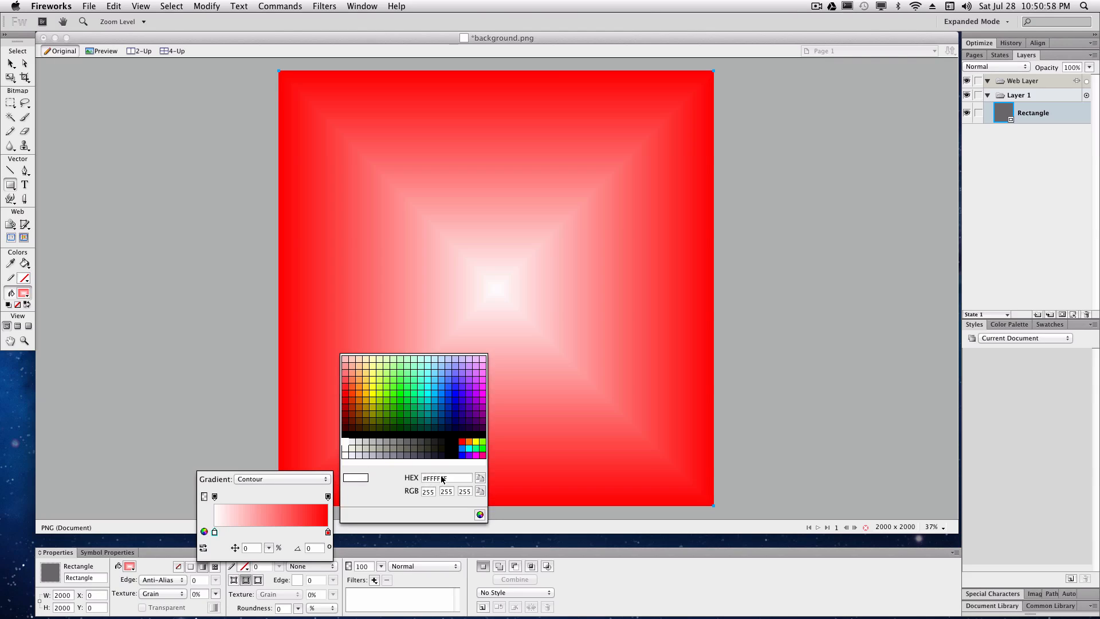
left_click(440, 478)
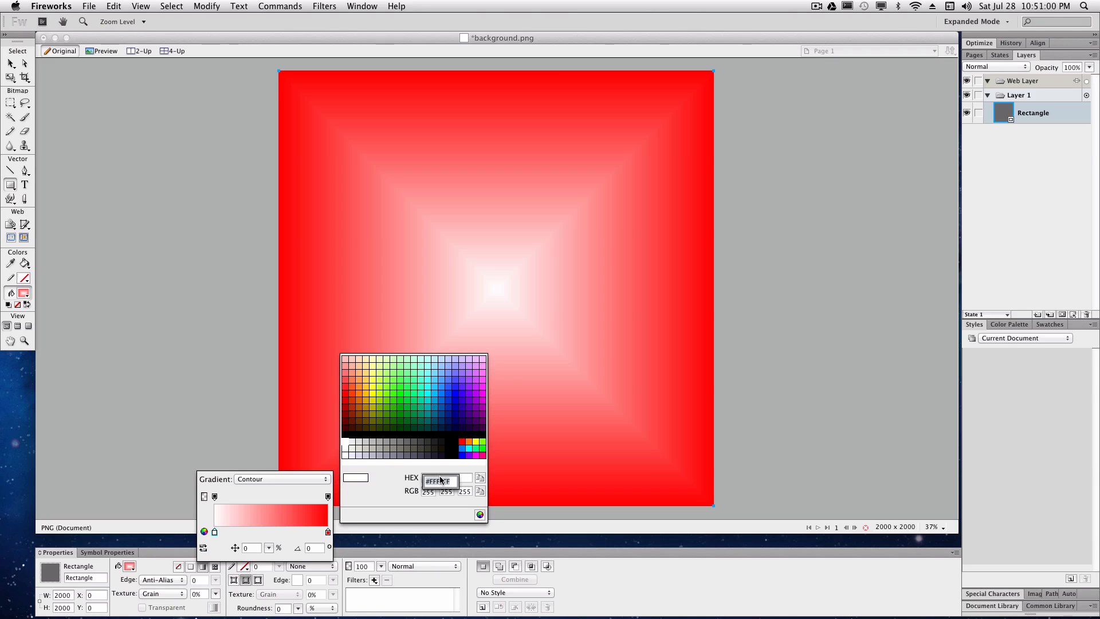
type("0000ff")
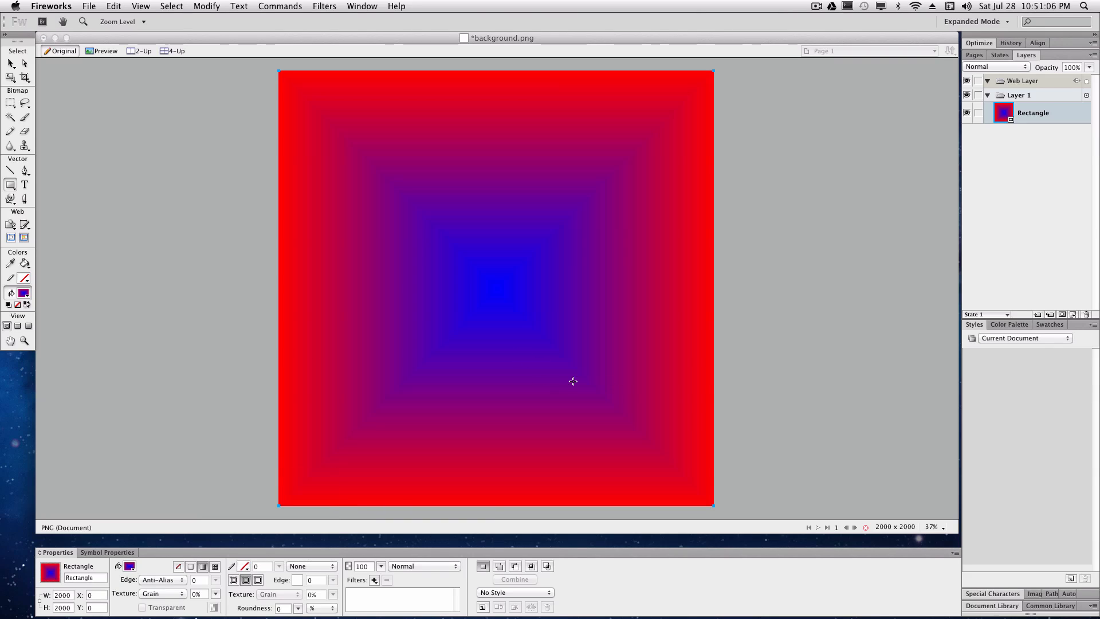
mouse_move(492, 474)
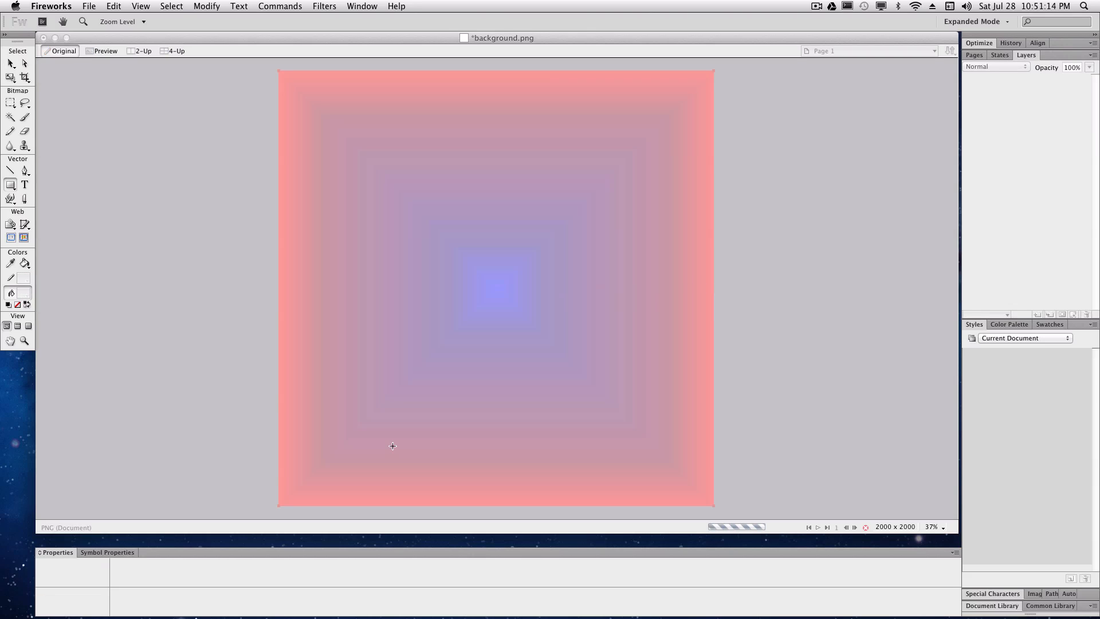
Create a new 900×200 transparent document via File > New and start saving it with Cmd+S
left_click(89, 6)
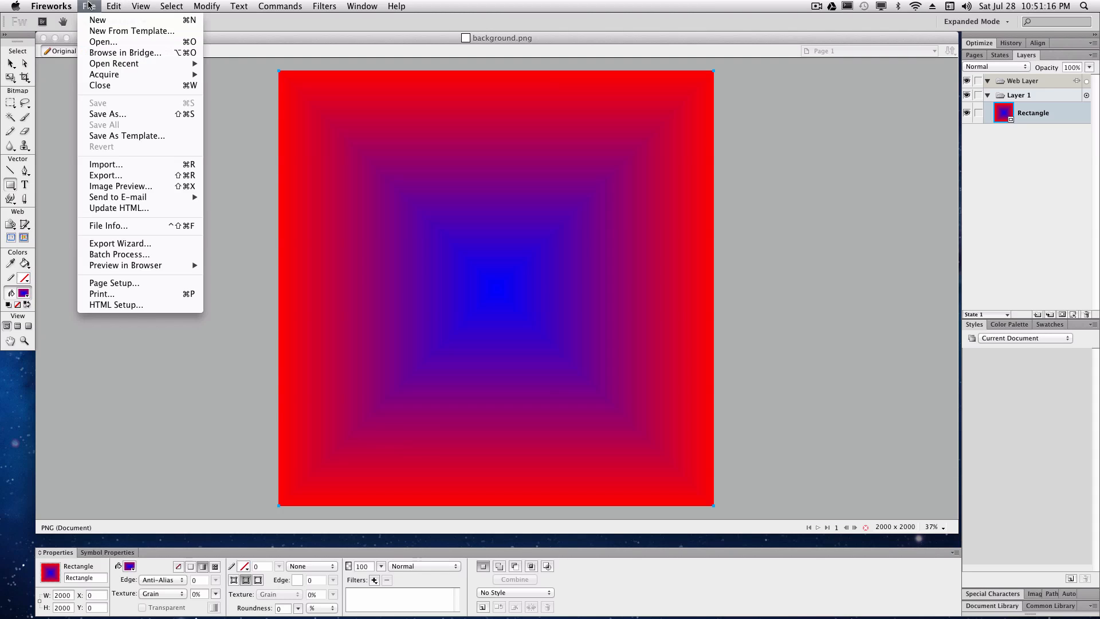
left_click(97, 19)
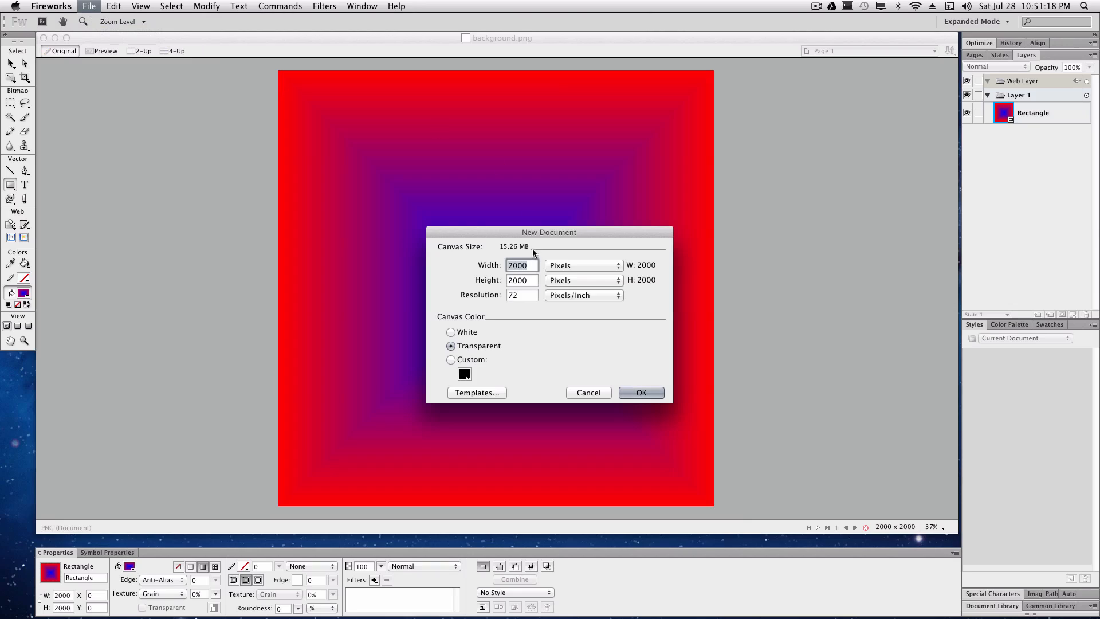
type("90")
left_click(522, 280)
type("2")
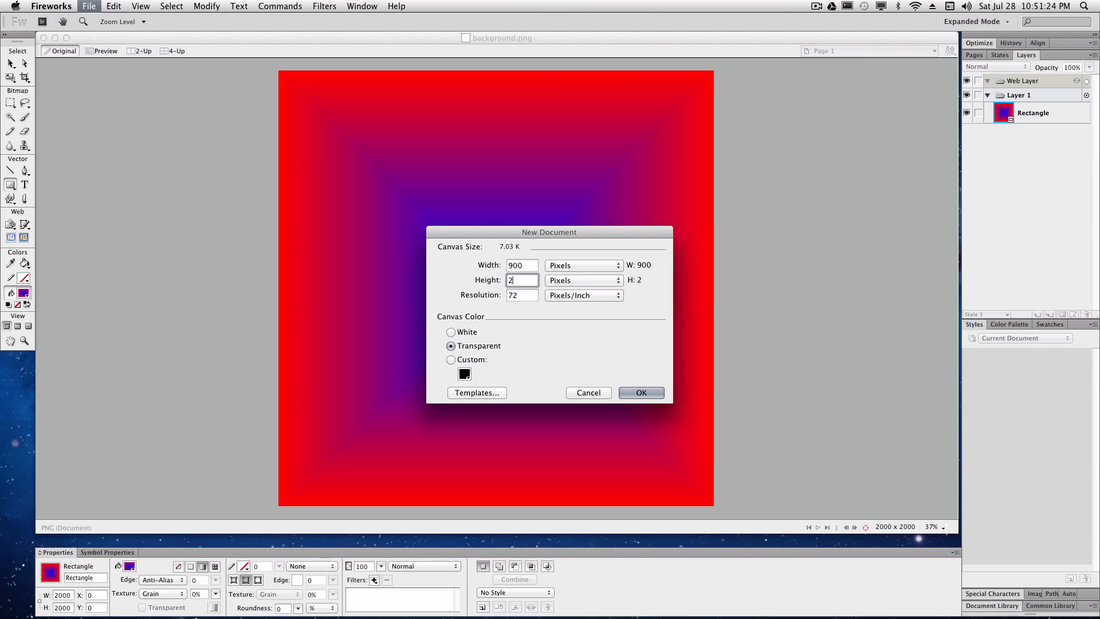
left_click(640, 392)
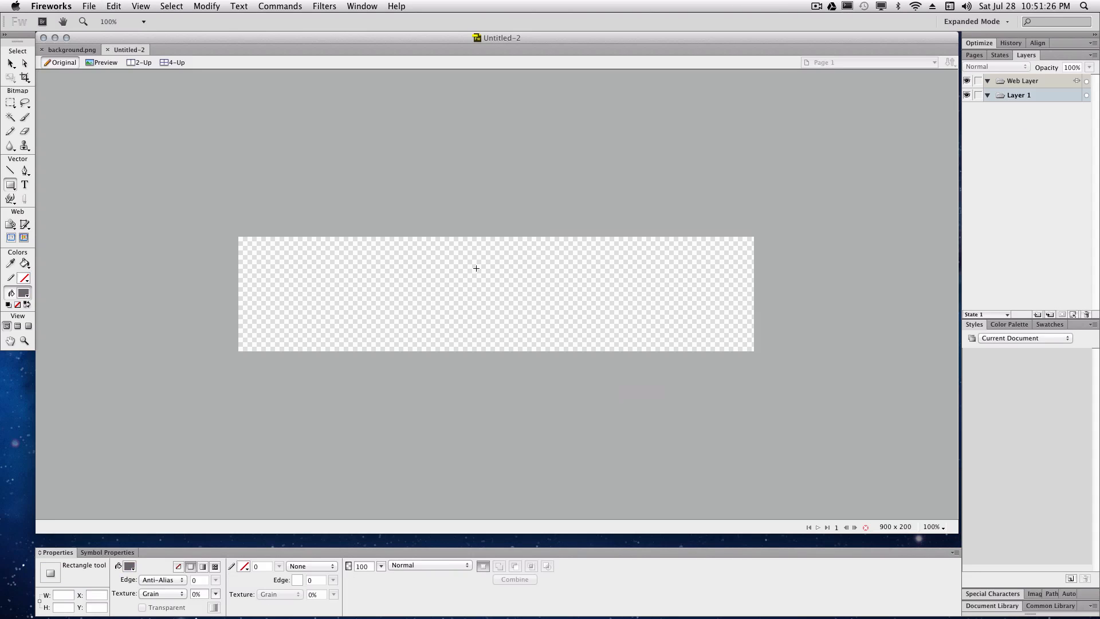
mouse_move(195, 128)
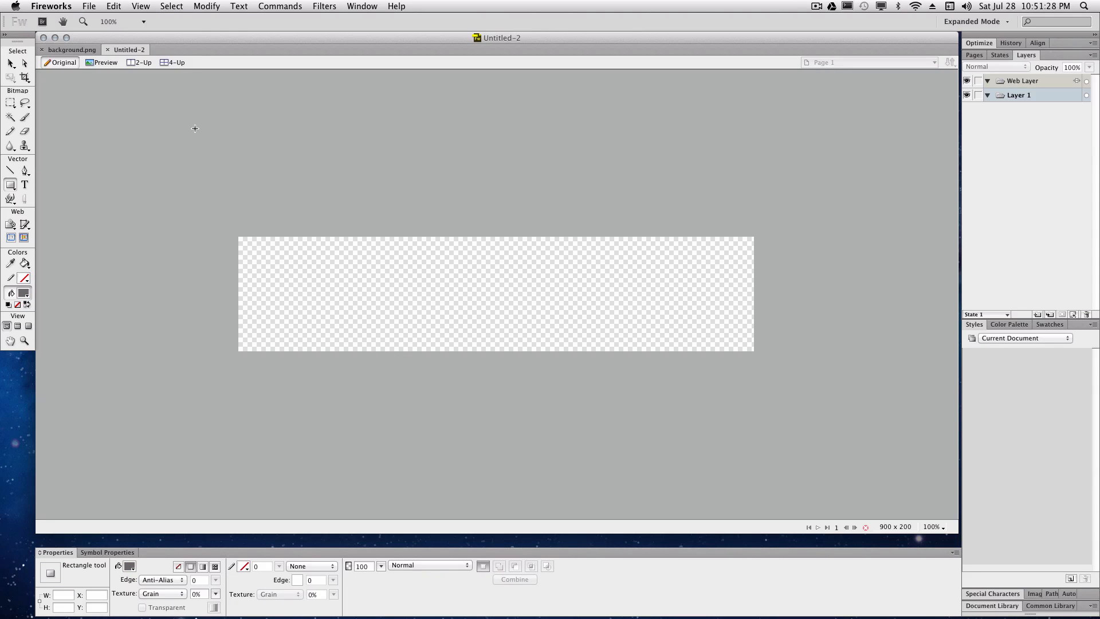
key("cmd+s")
type("banner.png")
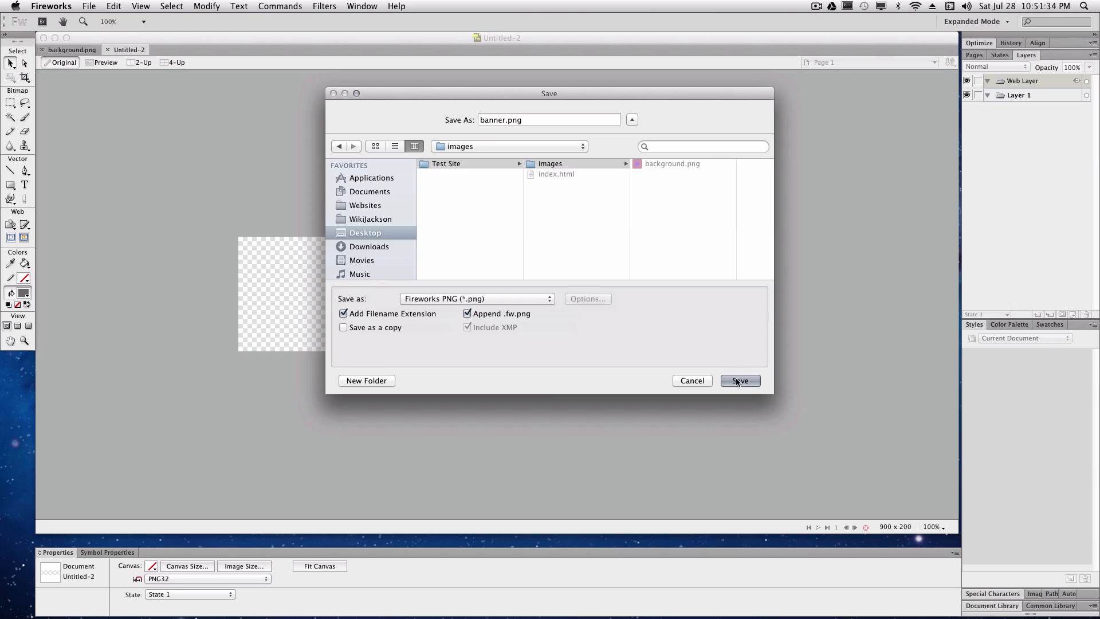
Save it as banner.png in Test Site > images and draw a rectangle across the top of the banner
left_click(739, 381)
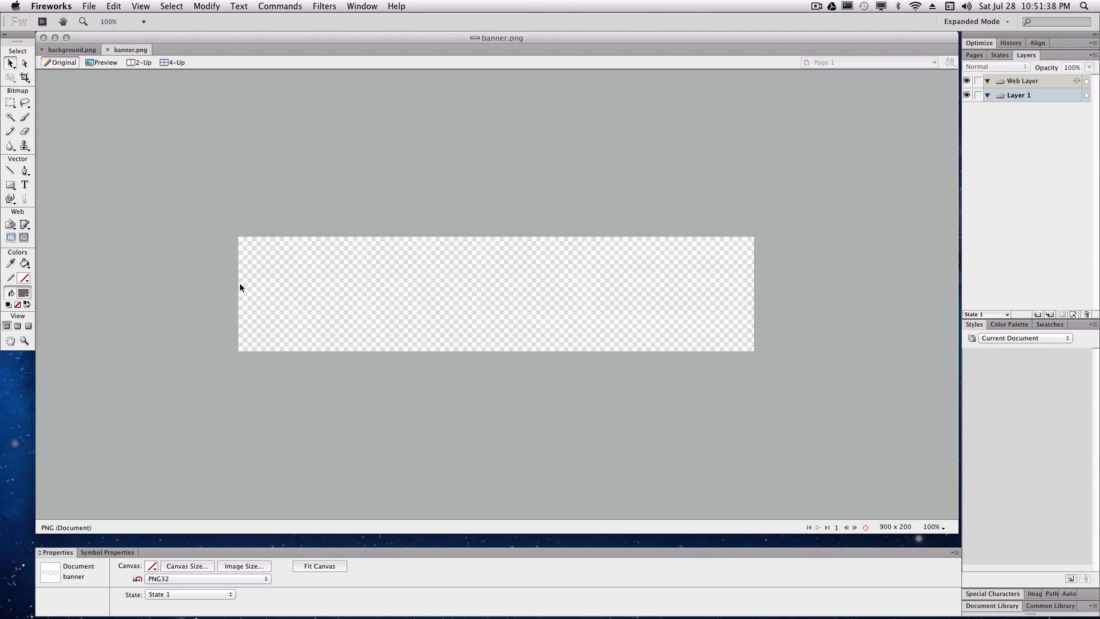
mouse_move(387, 305)
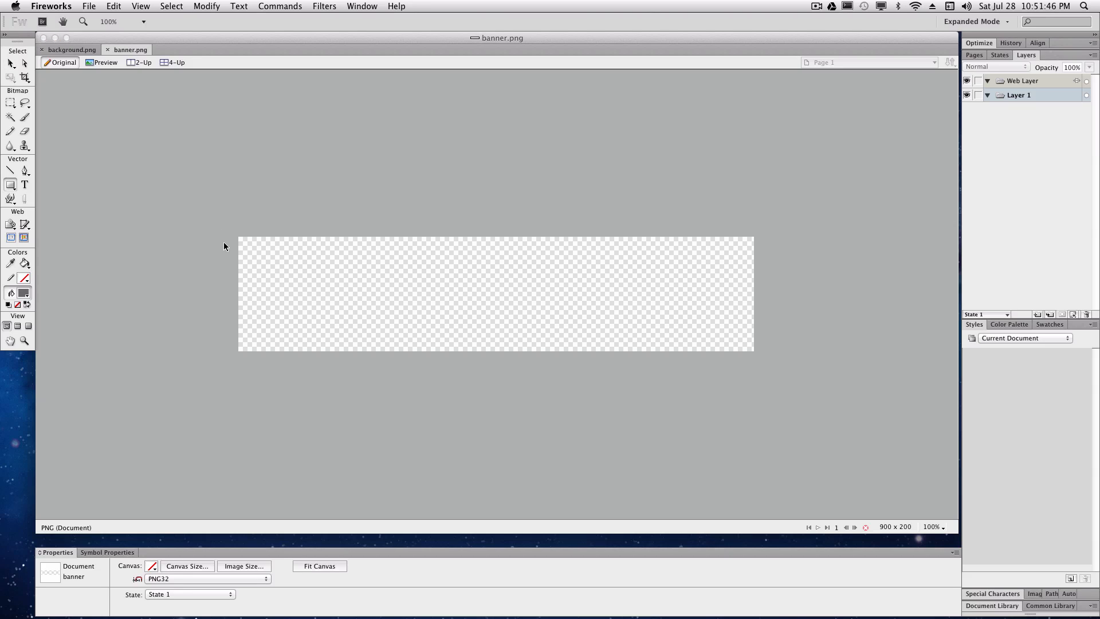
left_click(10, 171)
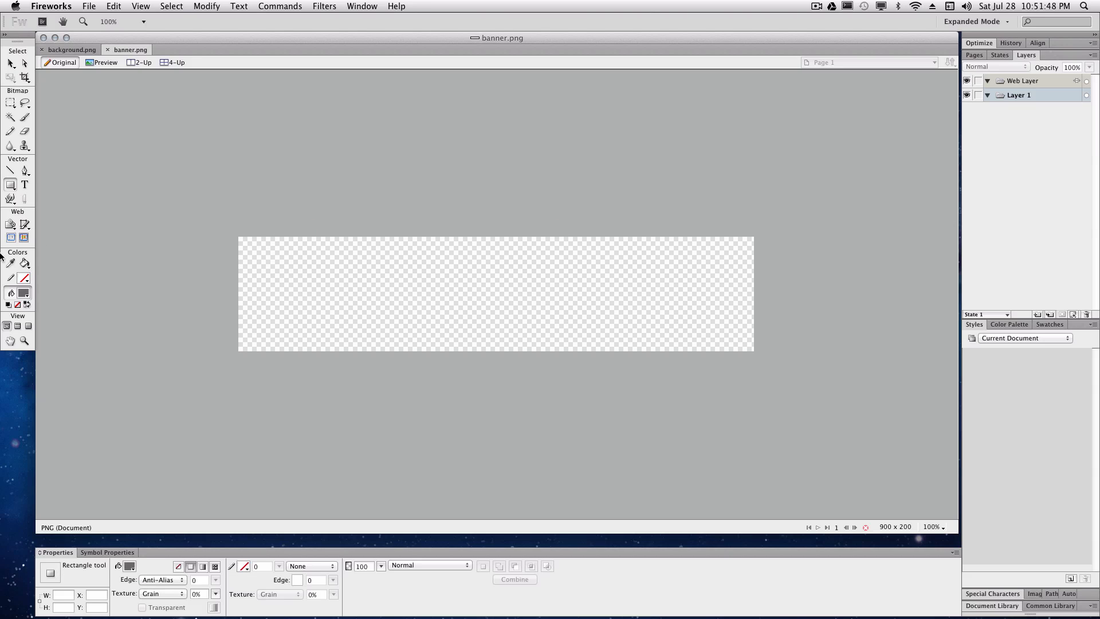
left_click_drag(238, 238, 548, 258)
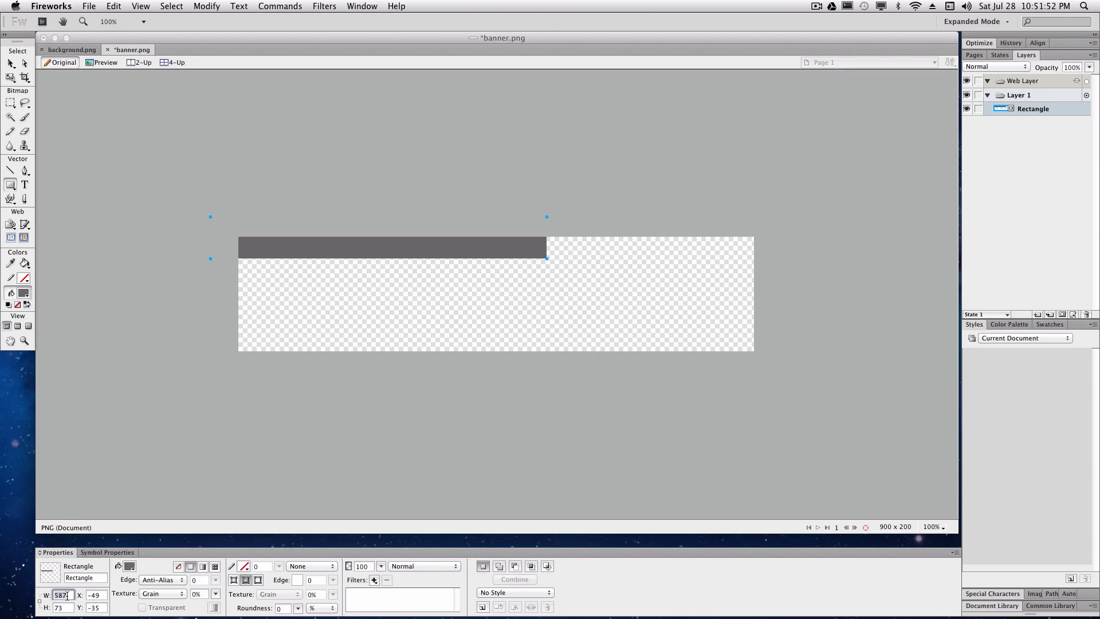
Size the rectangle to W 900, H 200 at X 0, Y 0 so it covers the whole canvas
type("6000")
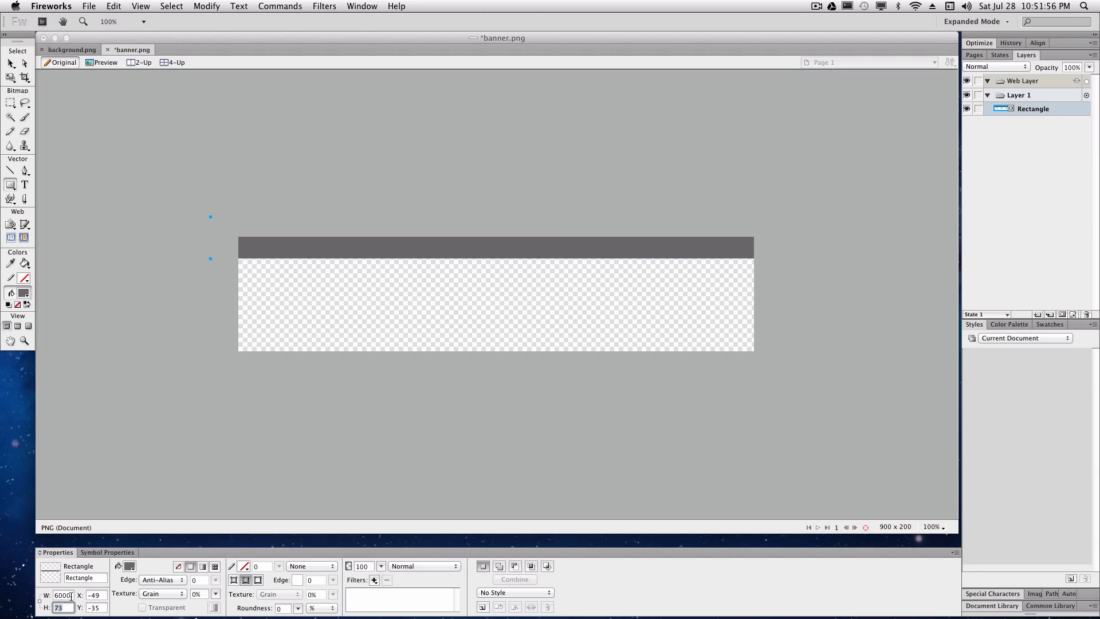
type("900")
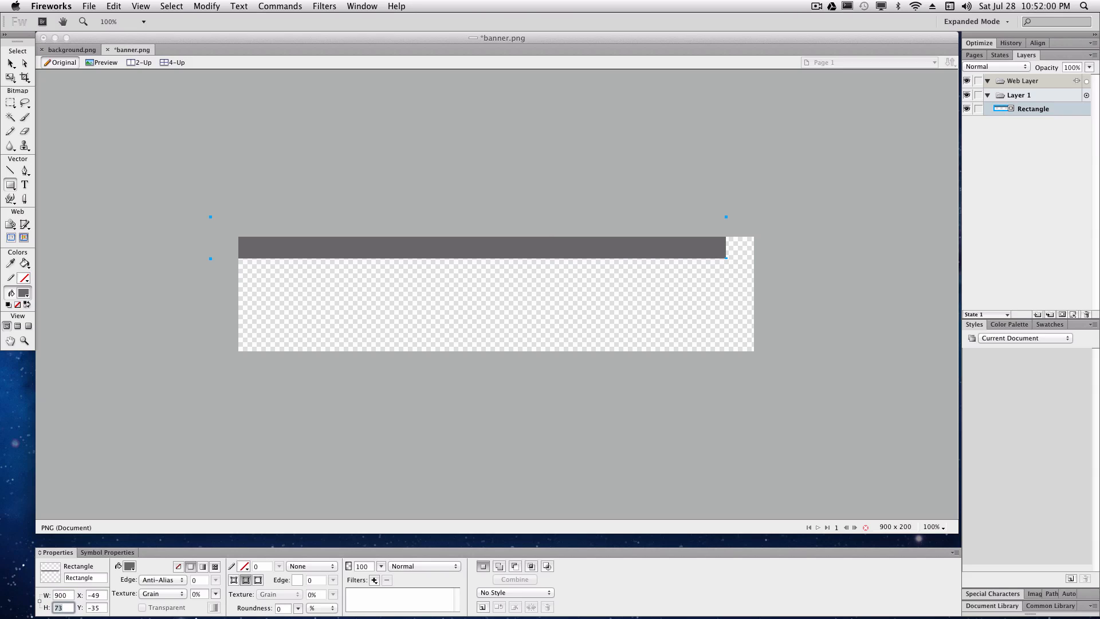
type("200")
left_click(96, 595)
type("-")
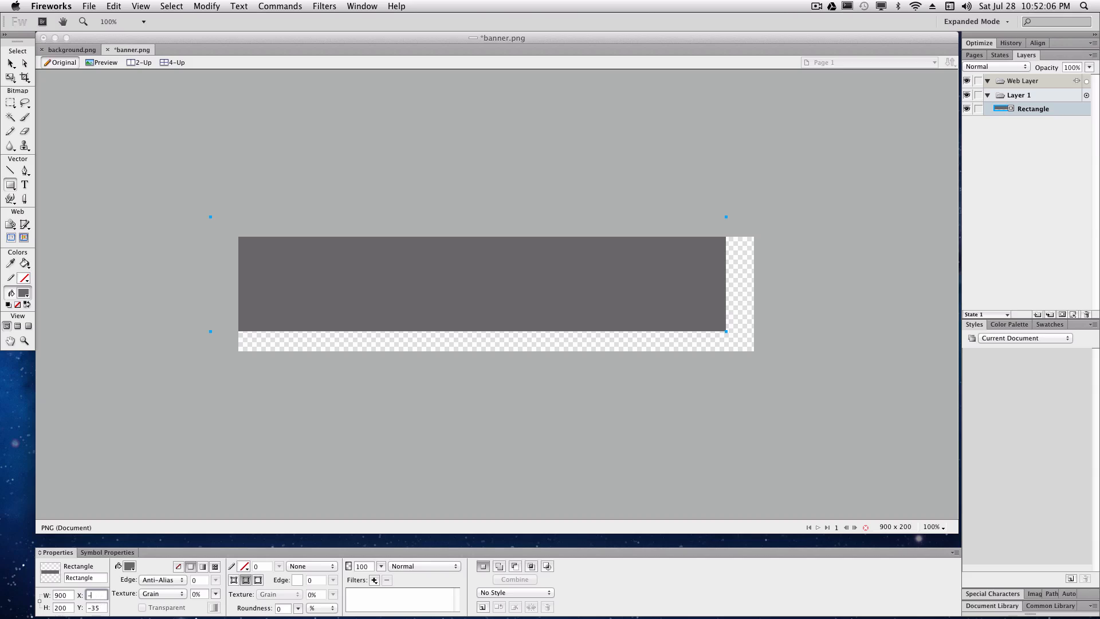
type("0")
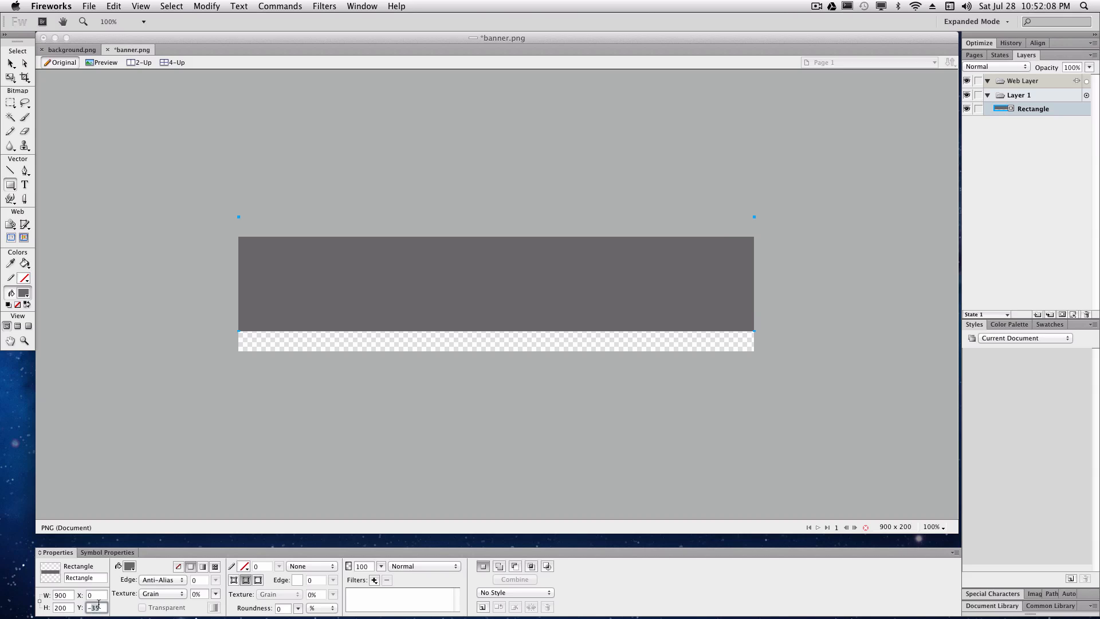
type("0")
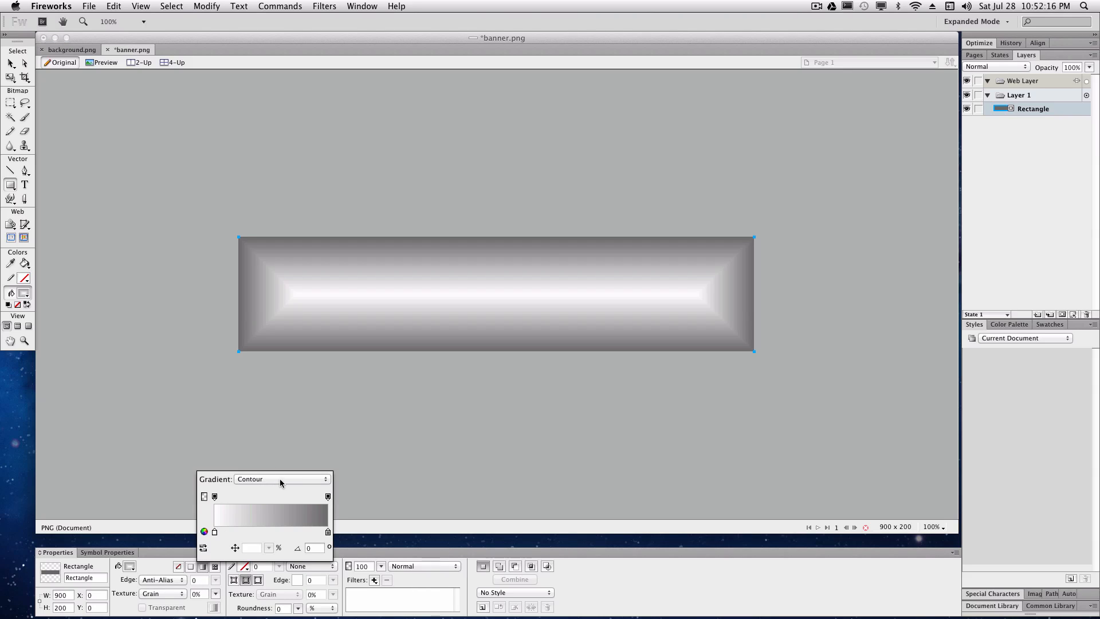
Make the fill a Linear gradient running horizontally white-to-grey across the banner
left_click(282, 479)
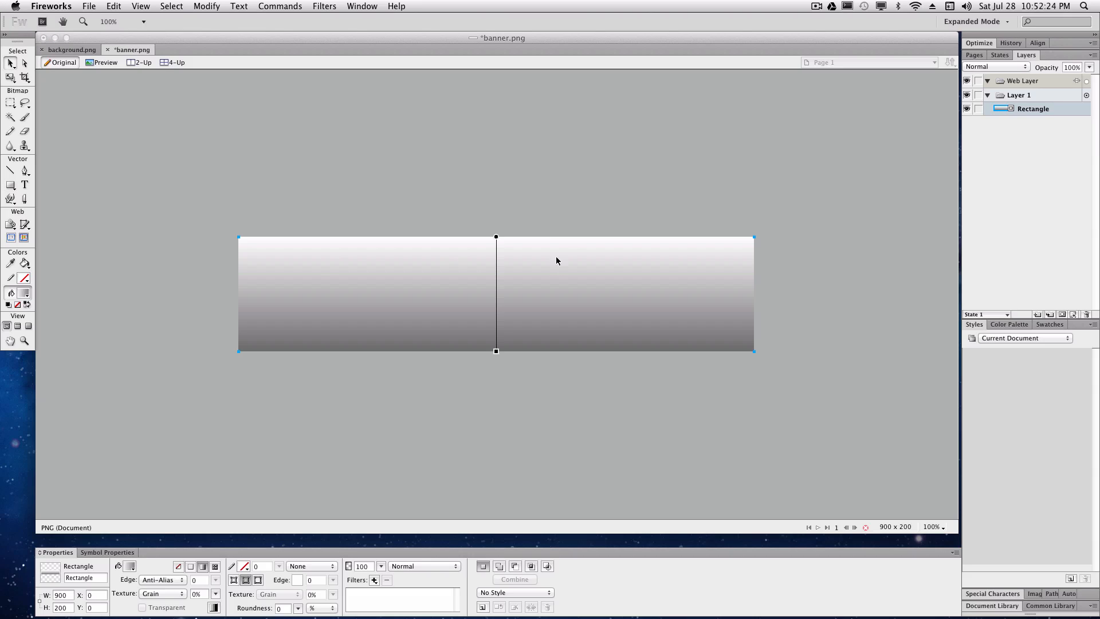
left_click_drag(496, 238, 603, 272)
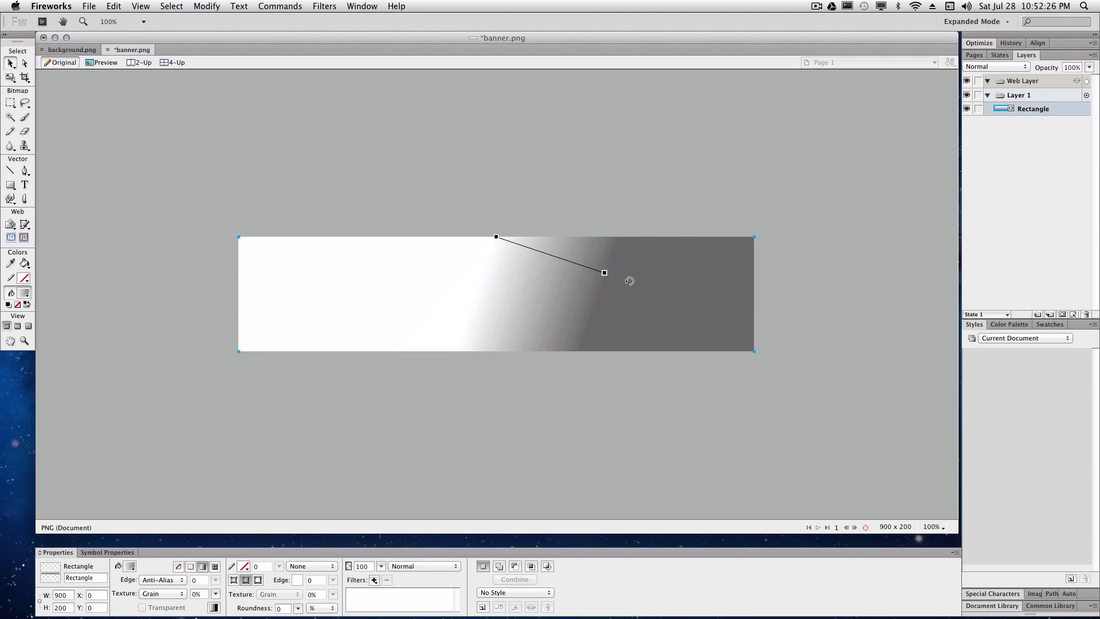
left_click_drag(605, 273, 608, 236)
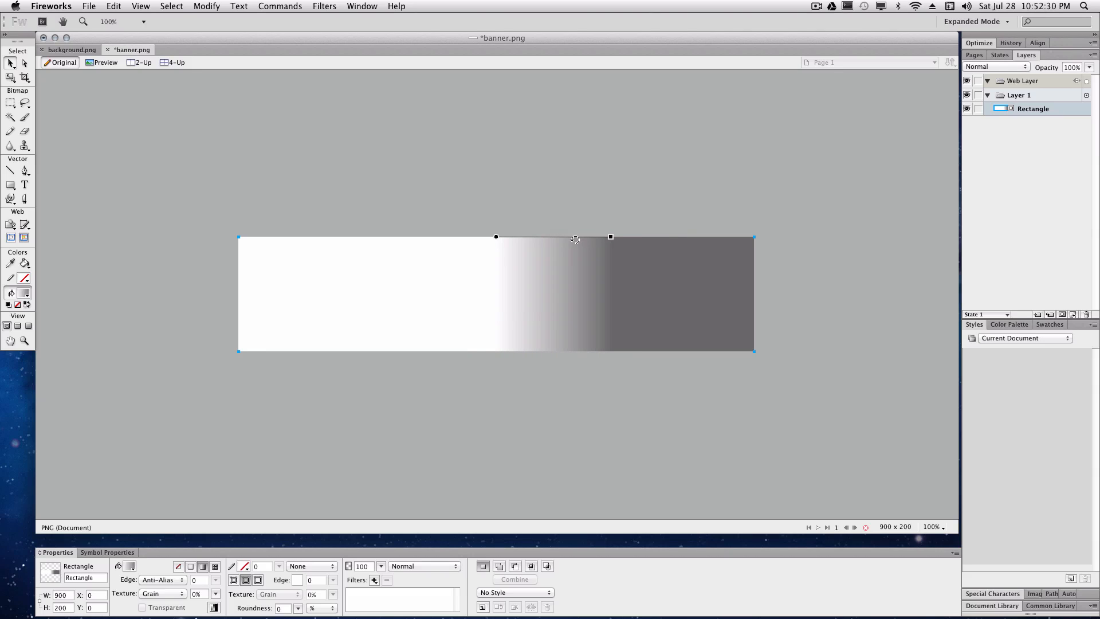
left_click_drag(610, 237, 597, 273)
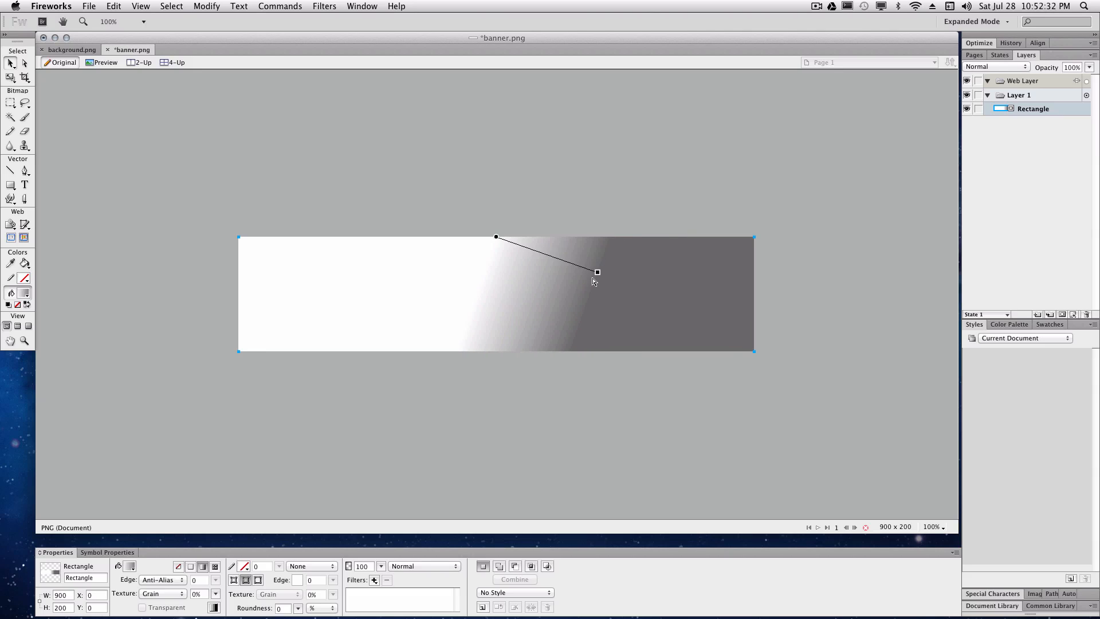
left_click_drag(598, 273, 610, 236)
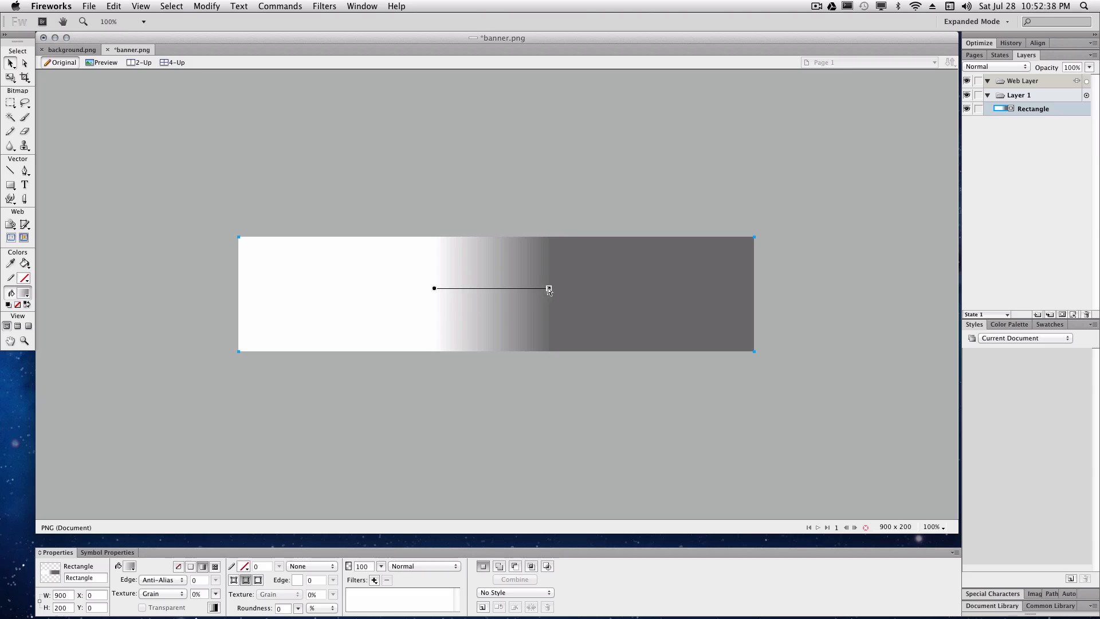
left_click_drag(549, 289, 707, 289)
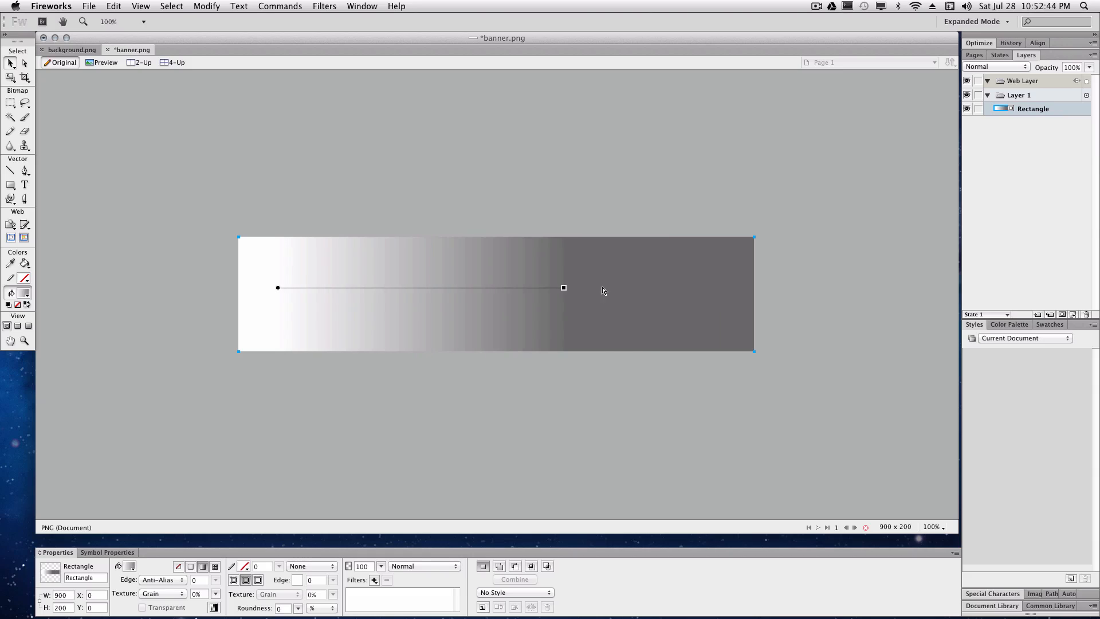
left_click_drag(564, 286, 632, 286)
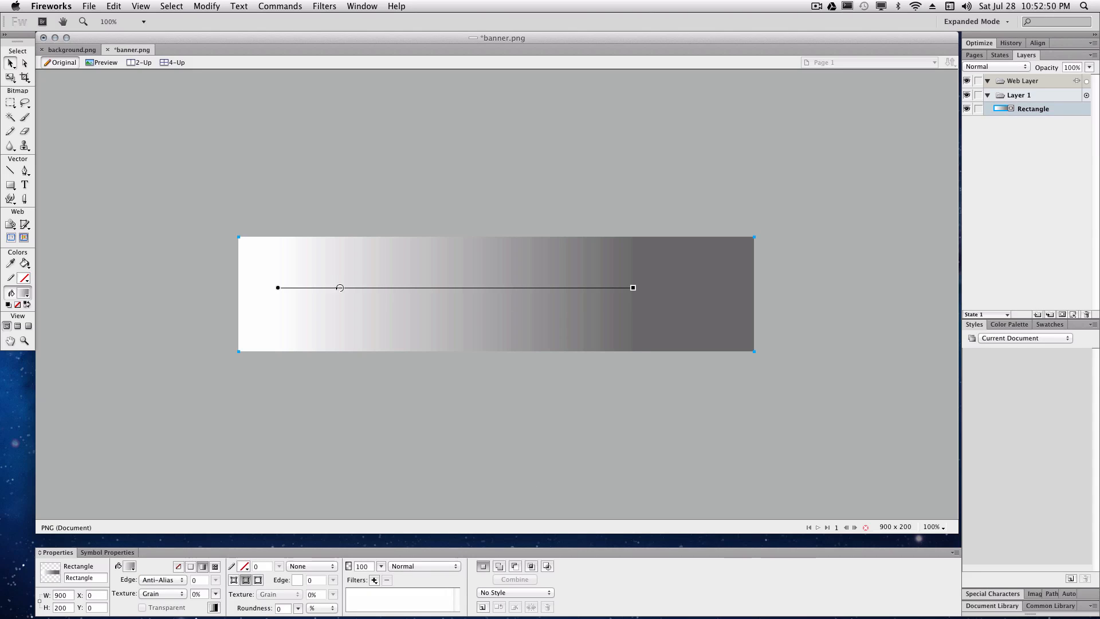
Colour the gradient stops dark gray on the left and white on the right, then adjust its spread
left_click(203, 566)
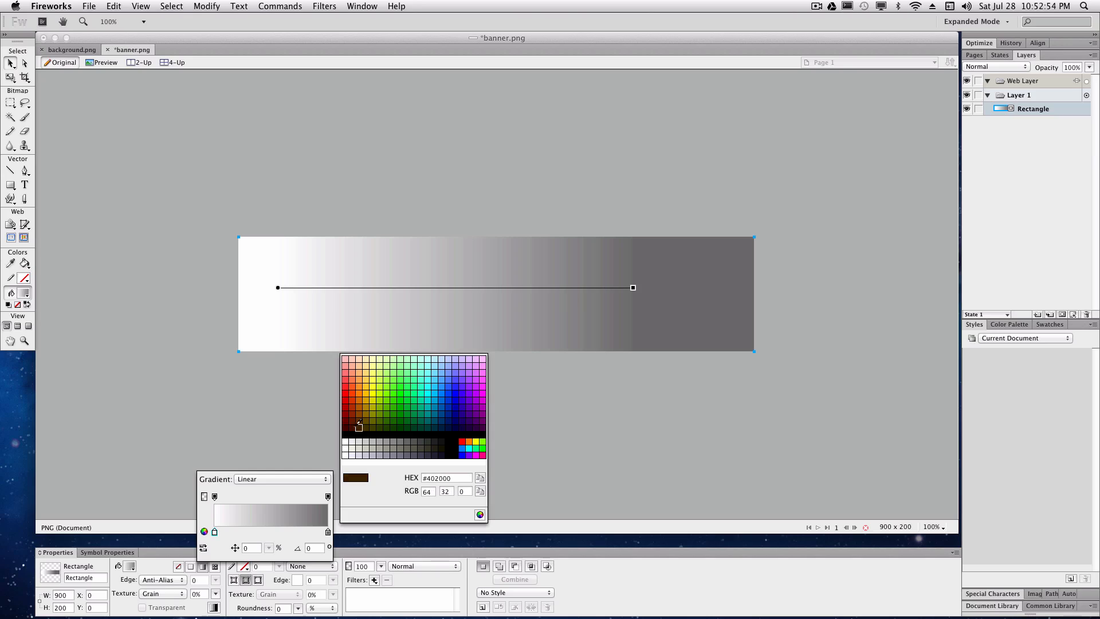
left_click(421, 440)
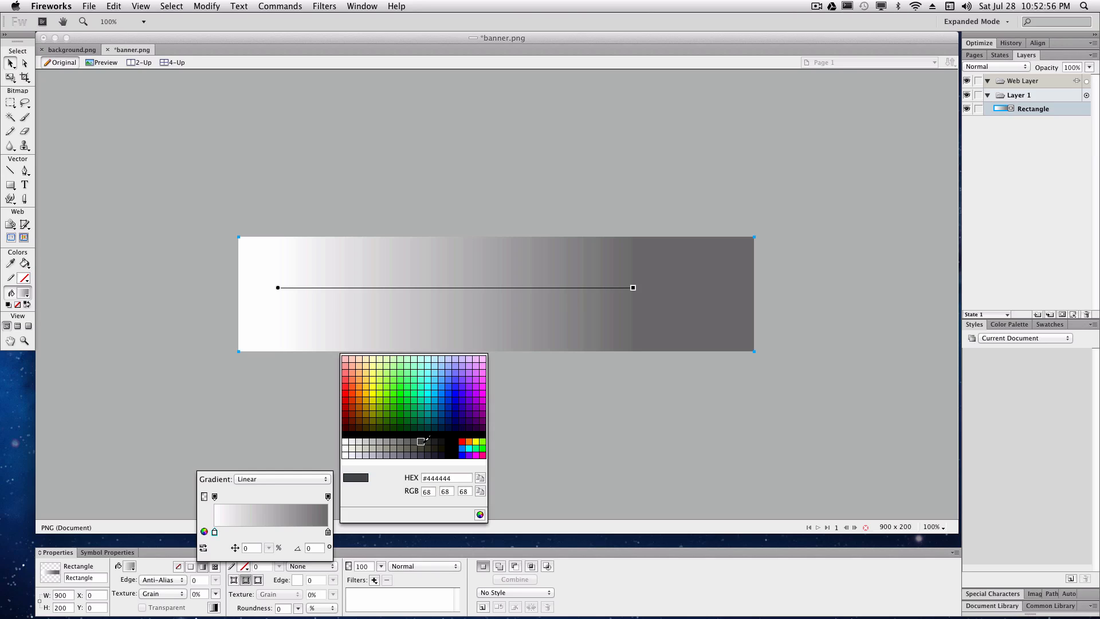
left_click(427, 440)
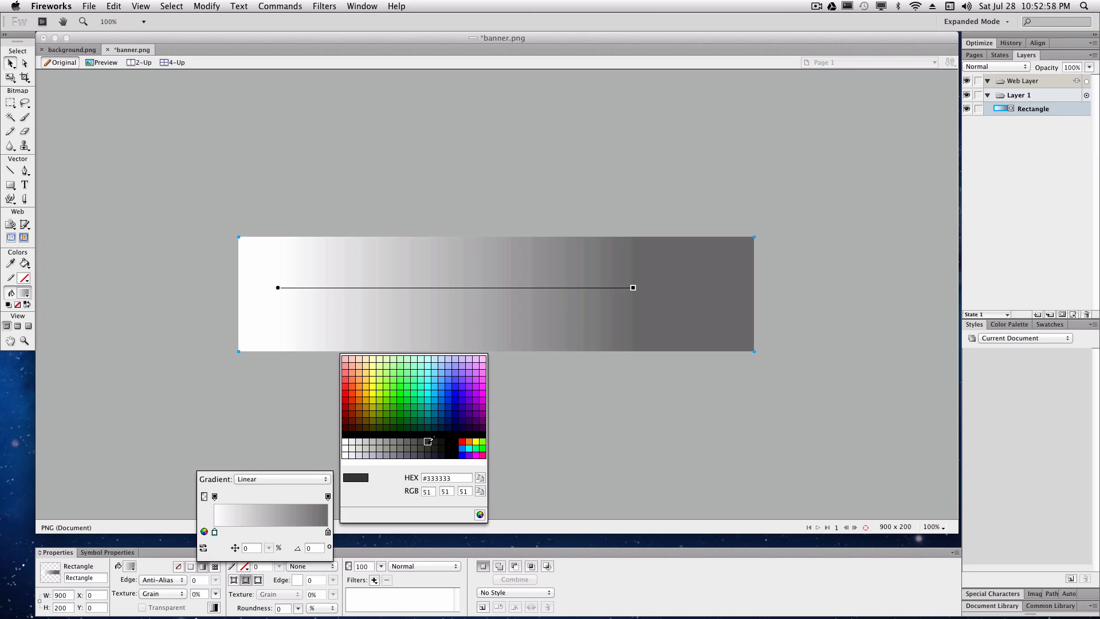
left_click(429, 442)
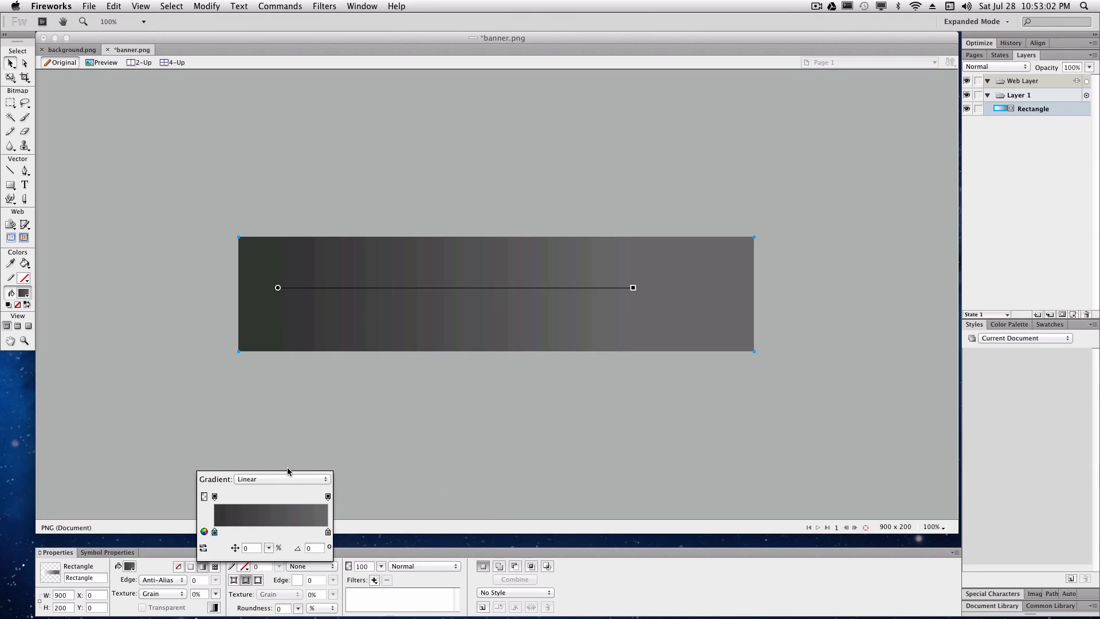
left_click(215, 514)
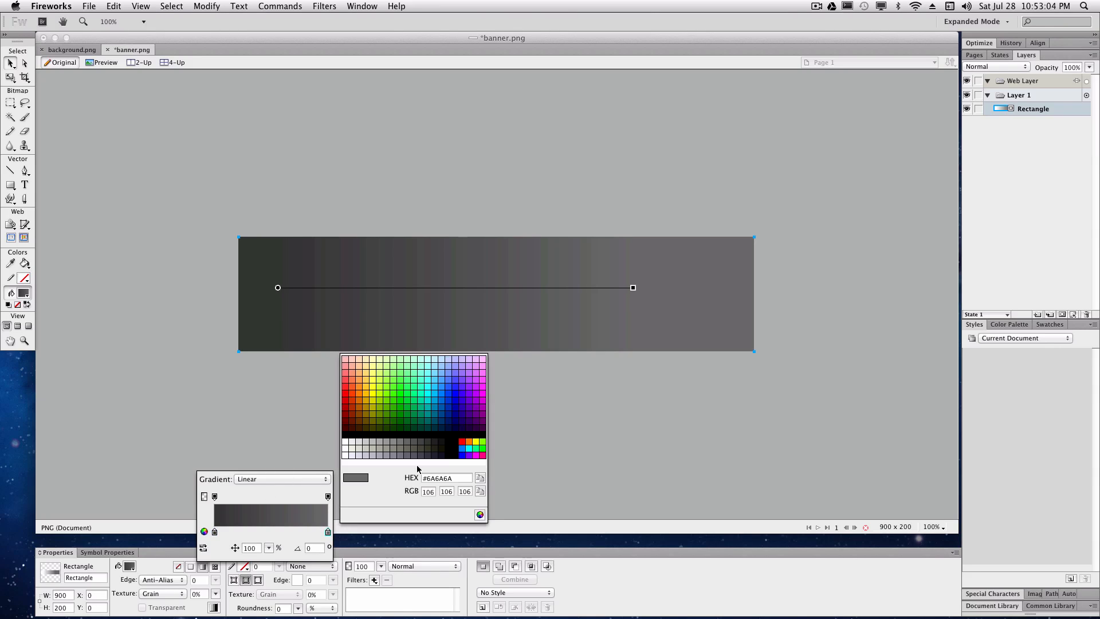
left_click(421, 386)
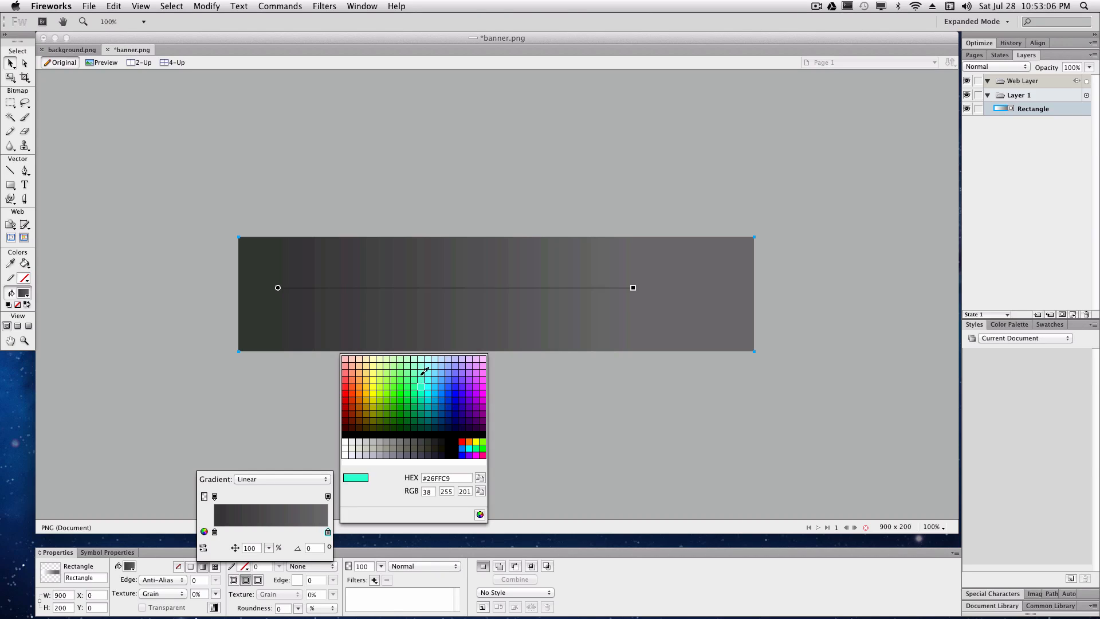
left_click(469, 433)
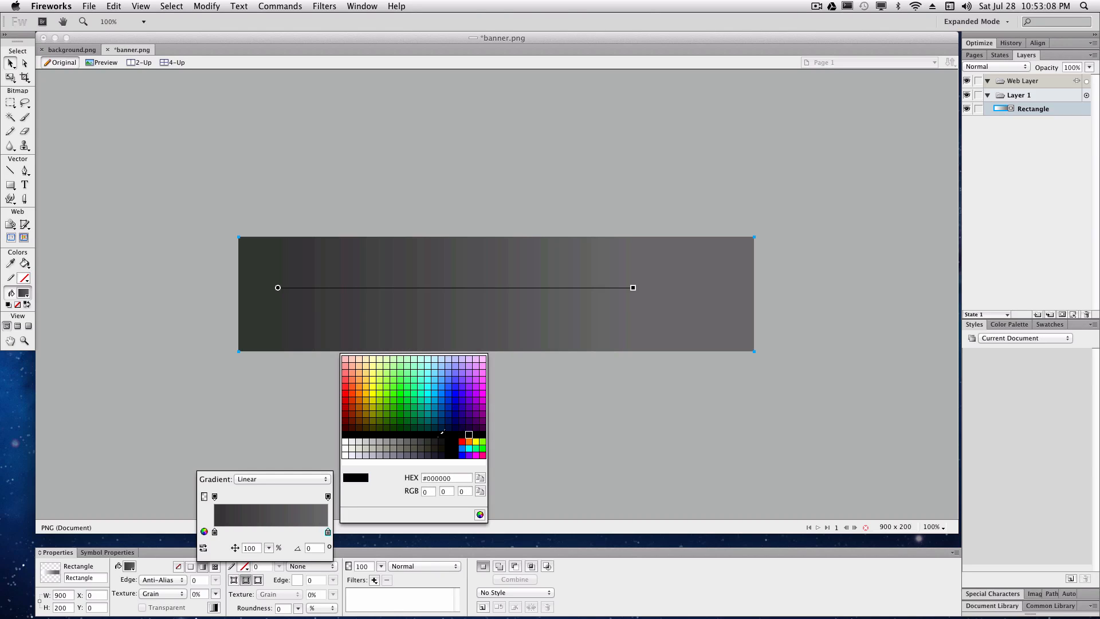
left_click(449, 370)
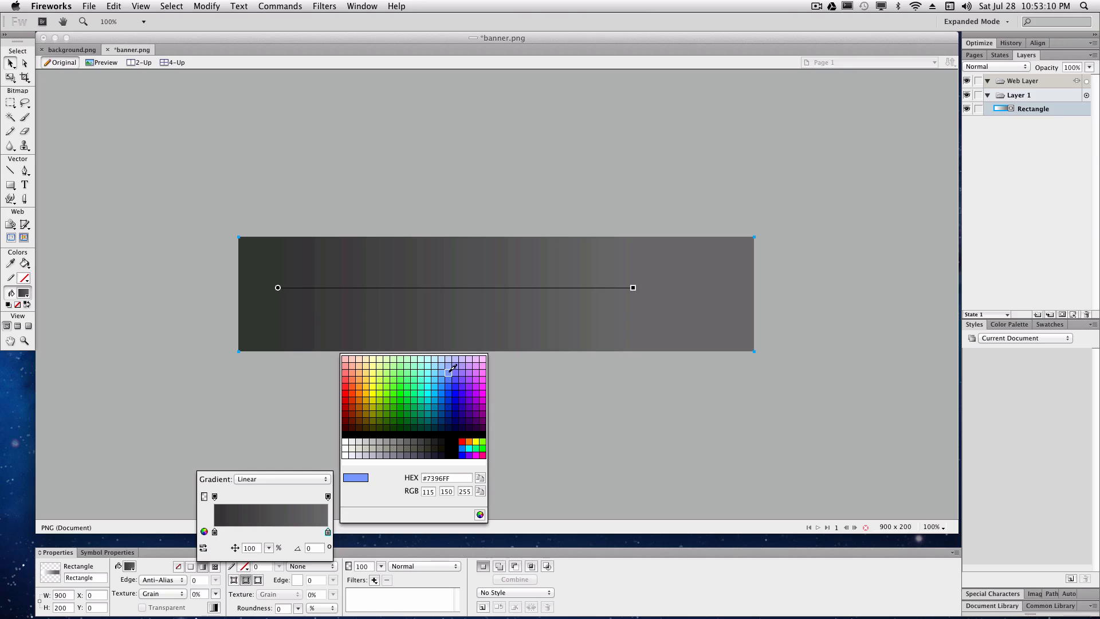
left_click(347, 360)
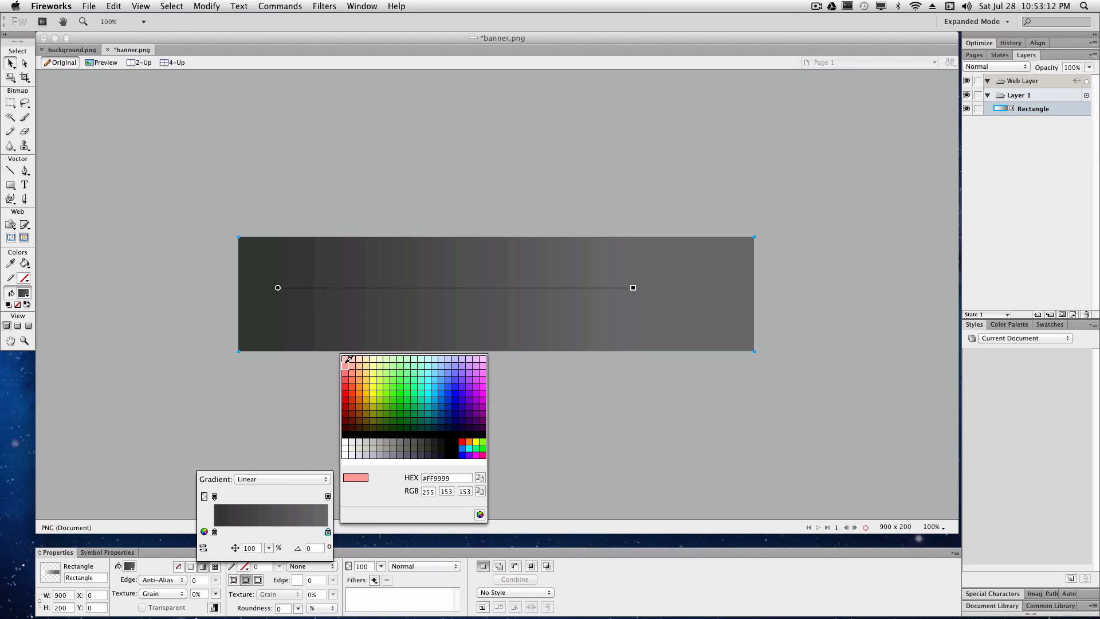
left_click(354, 442)
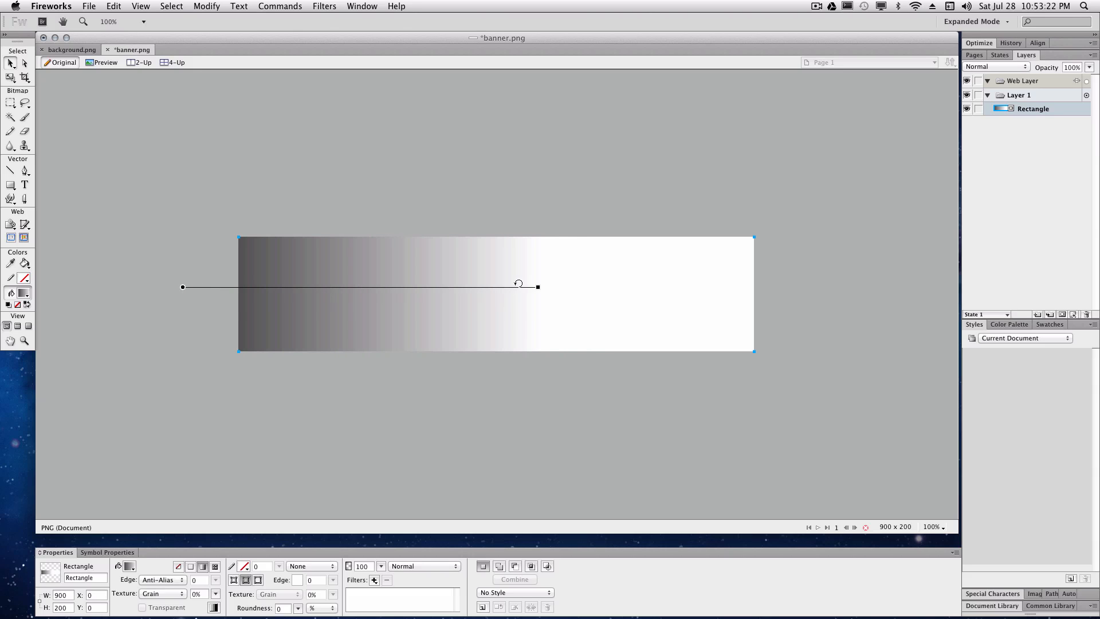
left_click_drag(538, 287, 677, 286)
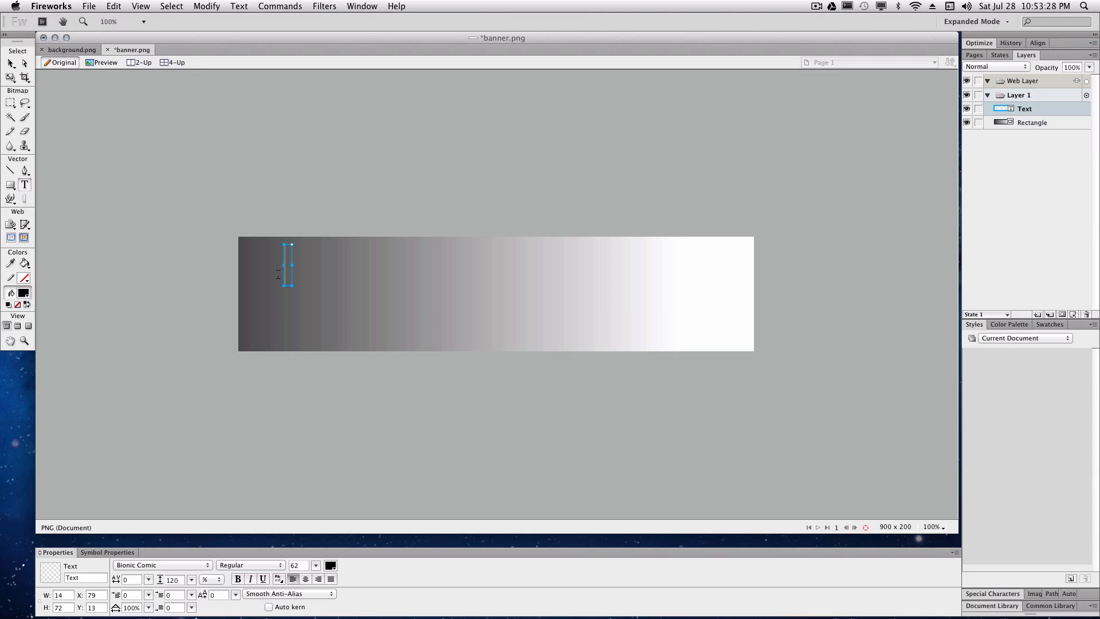
Place the black text 'TEST SITE' on the banner's dark left side with the Text tool
type("TEST S")
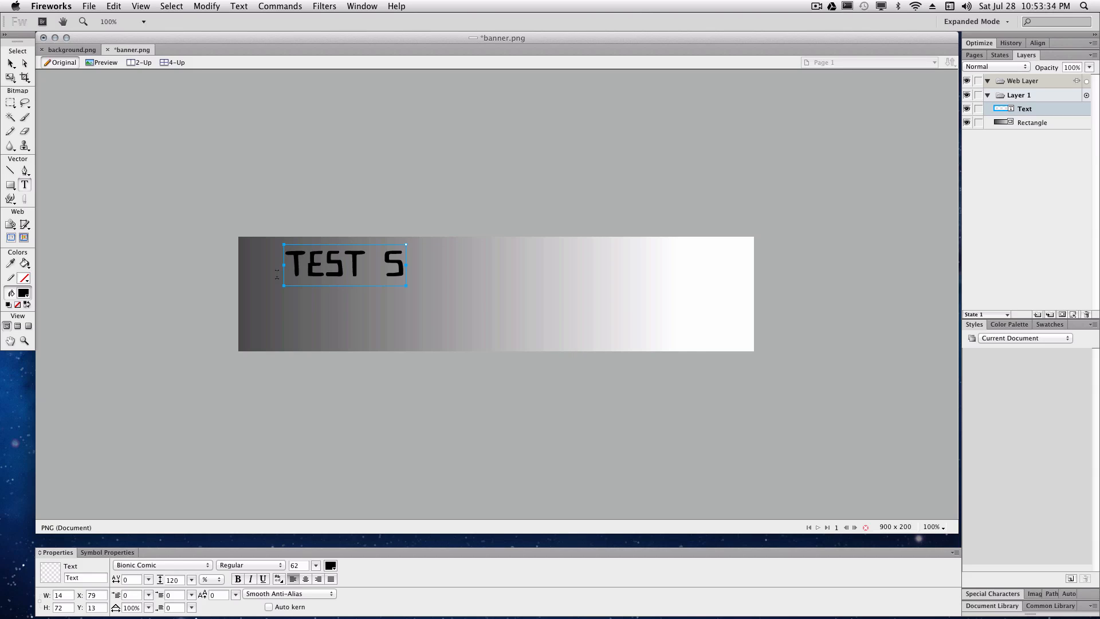
type("ITE")
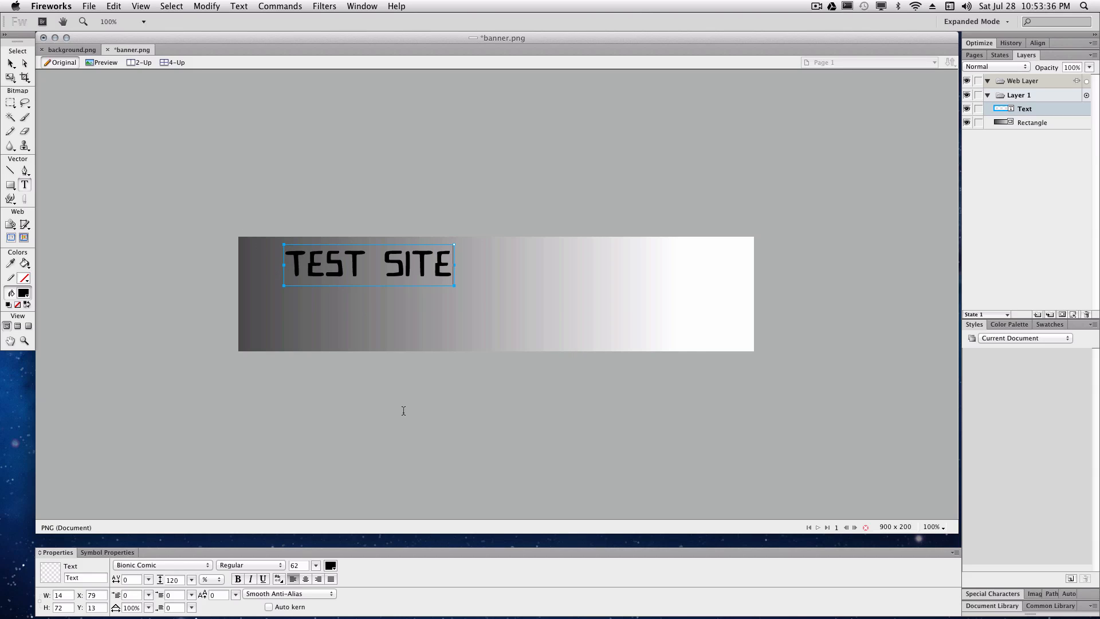
mouse_move(126, 605)
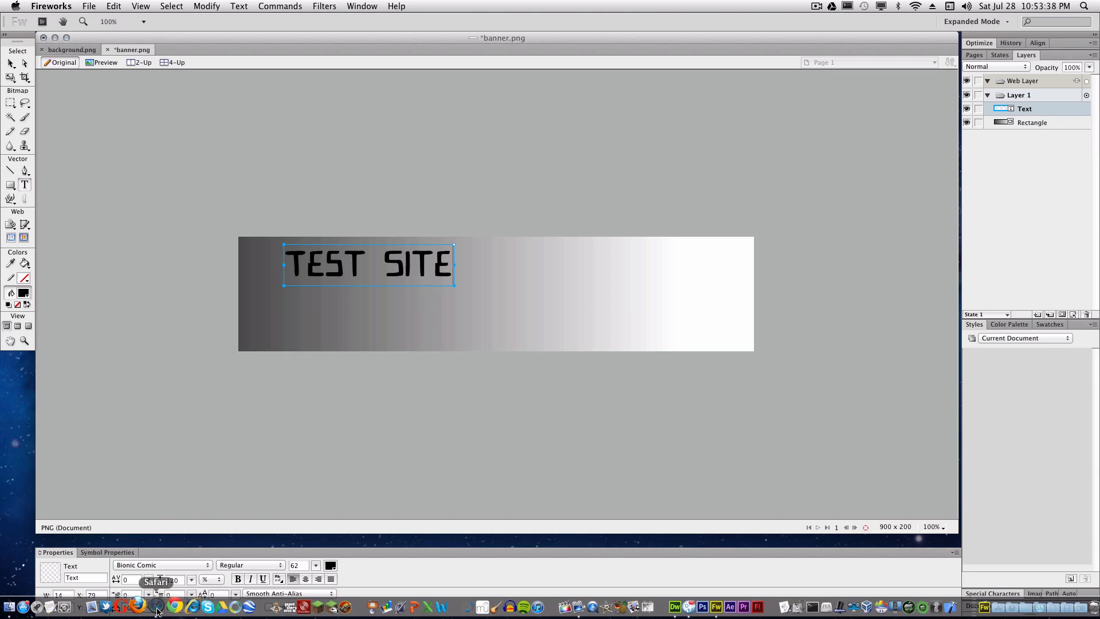
Switch to Safari showing the WikiJackson.com homepage and its banner
left_click(128, 605)
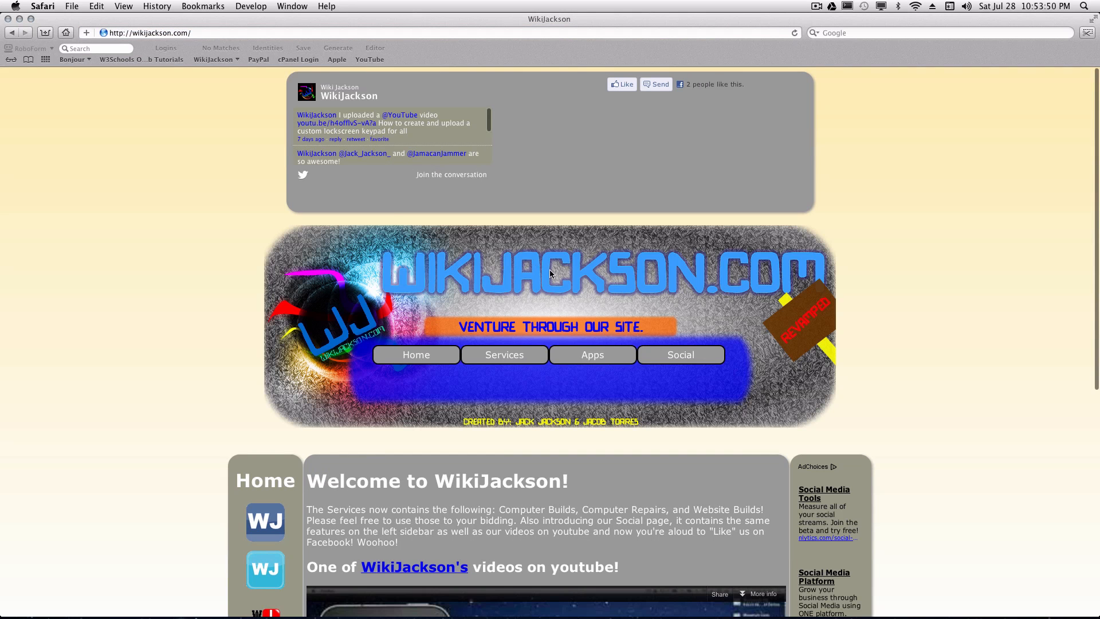
mouse_move(703, 337)
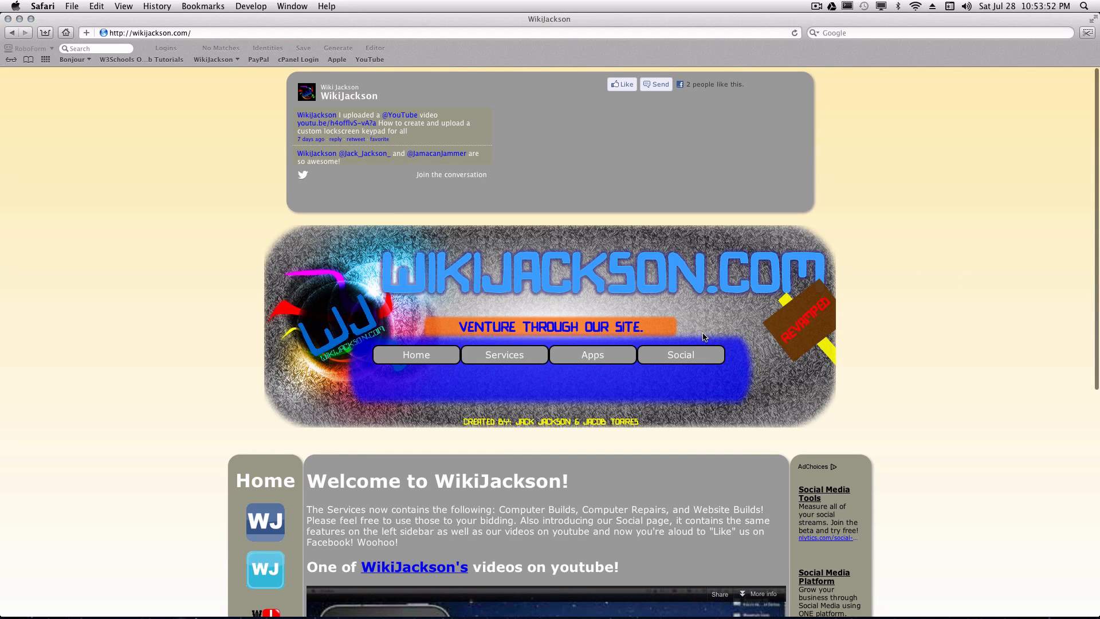
mouse_move(415, 355)
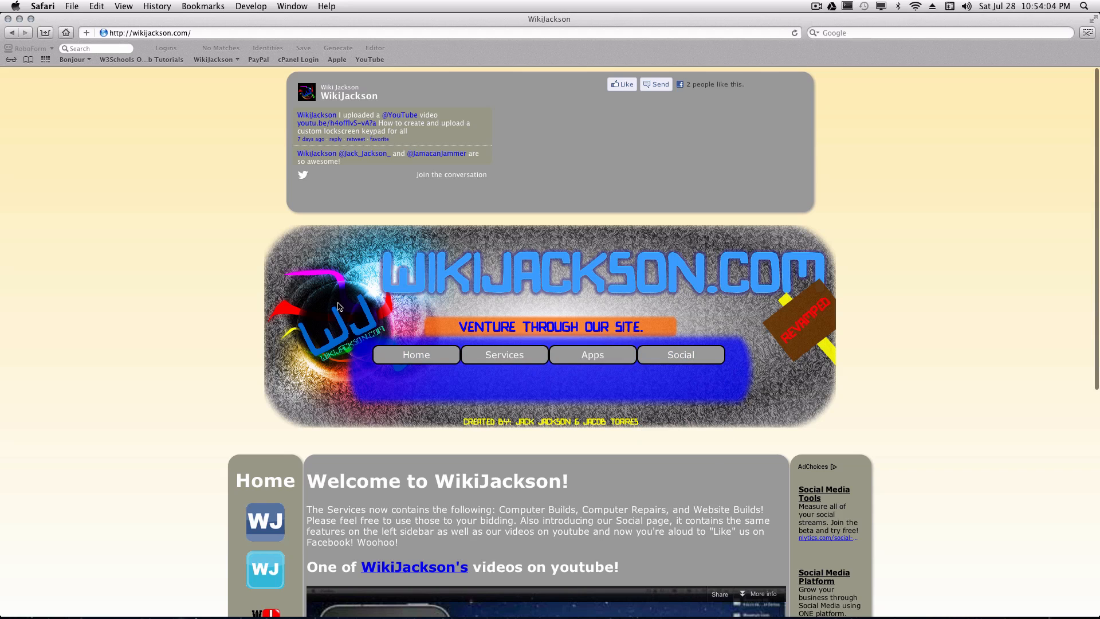
mouse_move(501, 335)
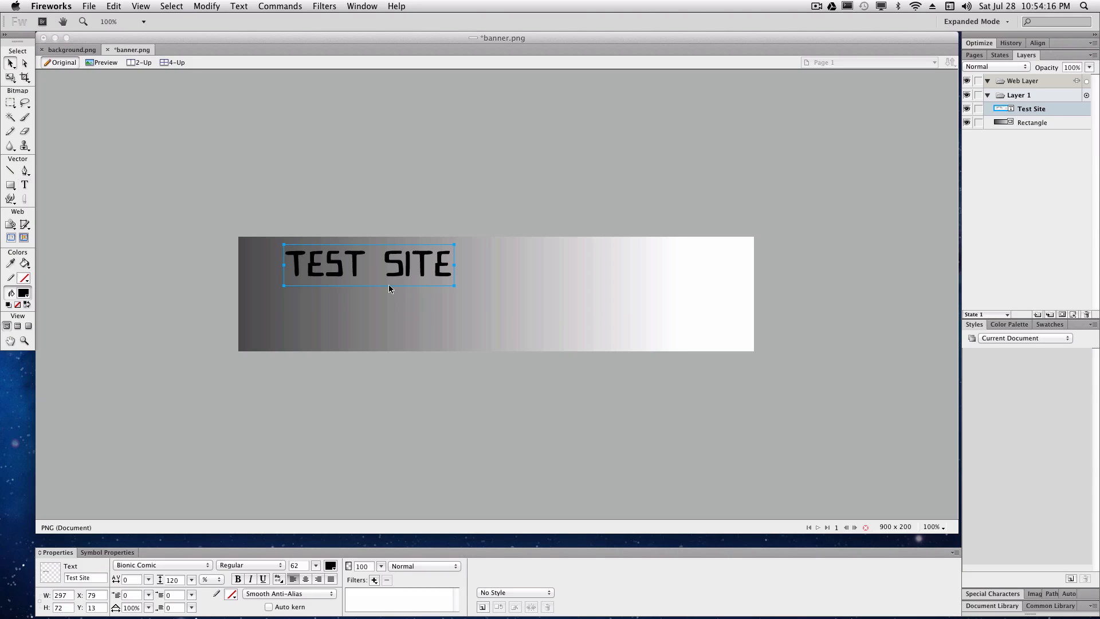
Move the TEST SITE text toward the middle and raise its font size to 96
left_click_drag(368, 265, 502, 293)
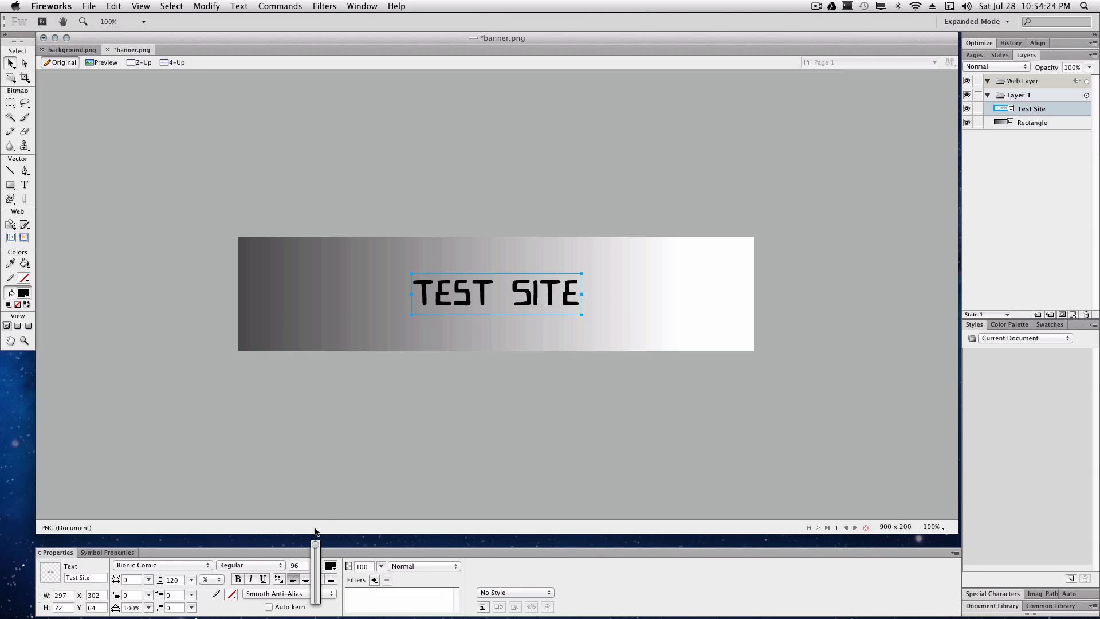
left_click_drag(581, 314, 674, 318)
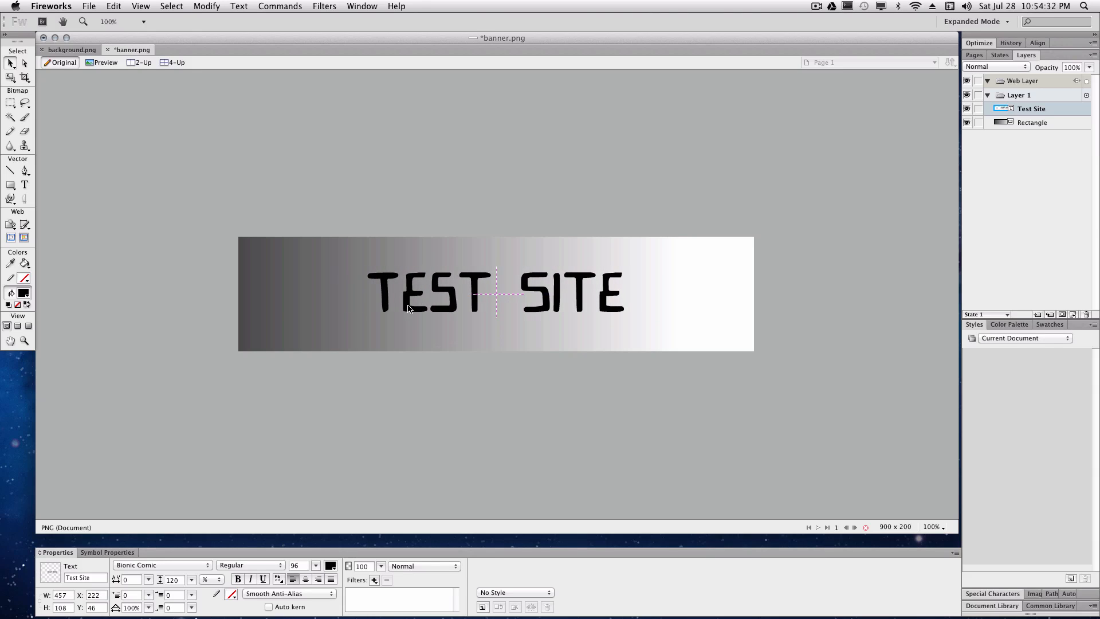
left_click(421, 291)
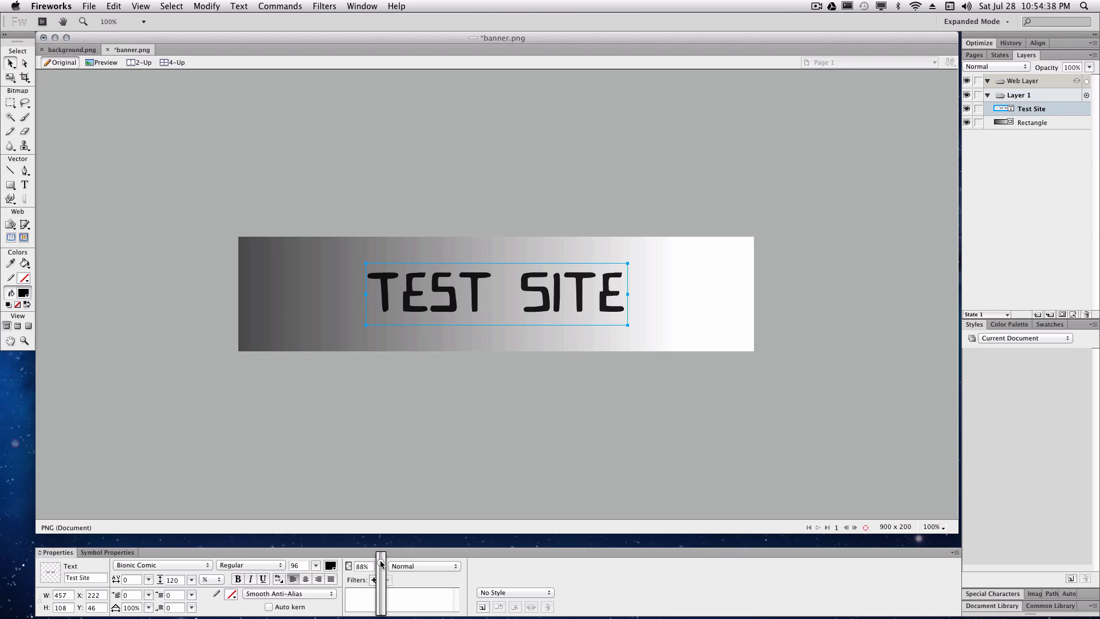
mouse_move(365, 518)
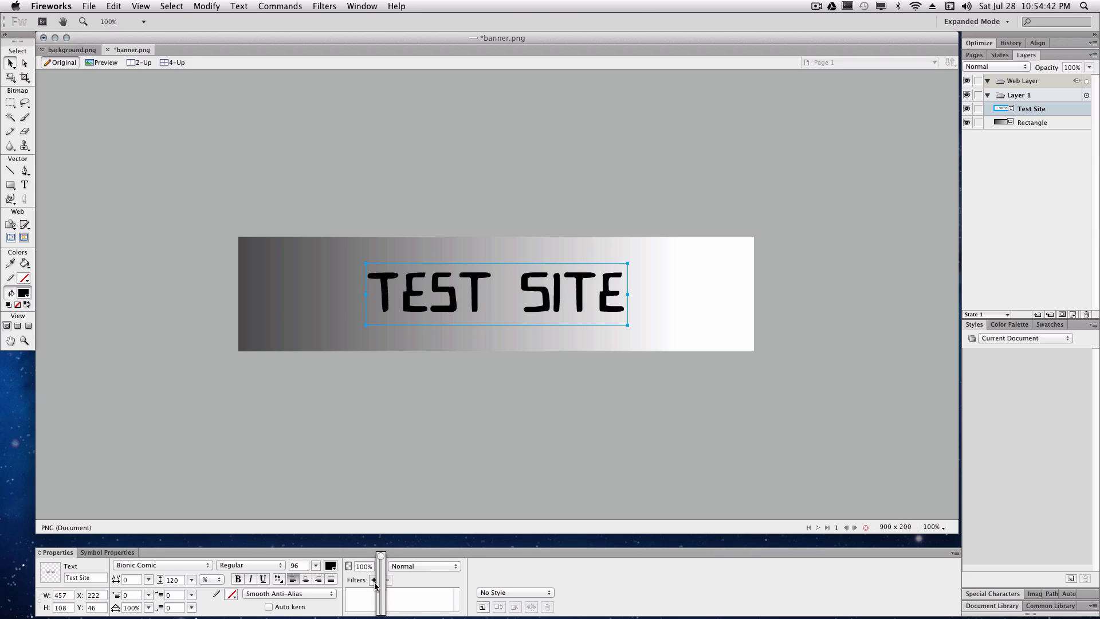
Apply a Drop Shadow filter to the TEST SITE text and adjust its settings
left_click(374, 580)
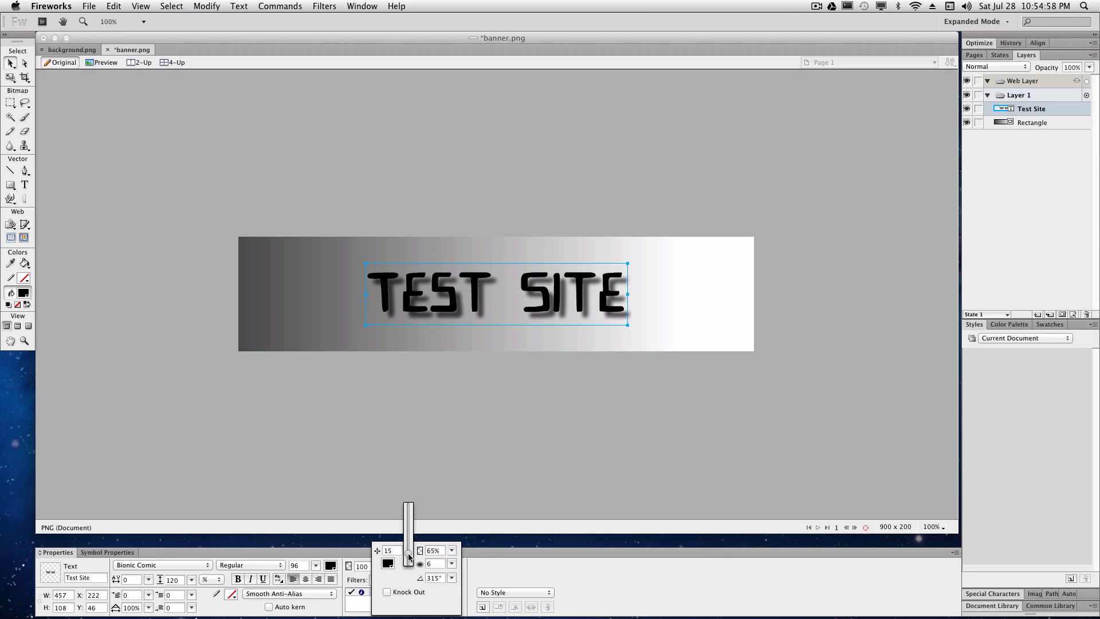
left_click_drag(408, 513, 408, 555)
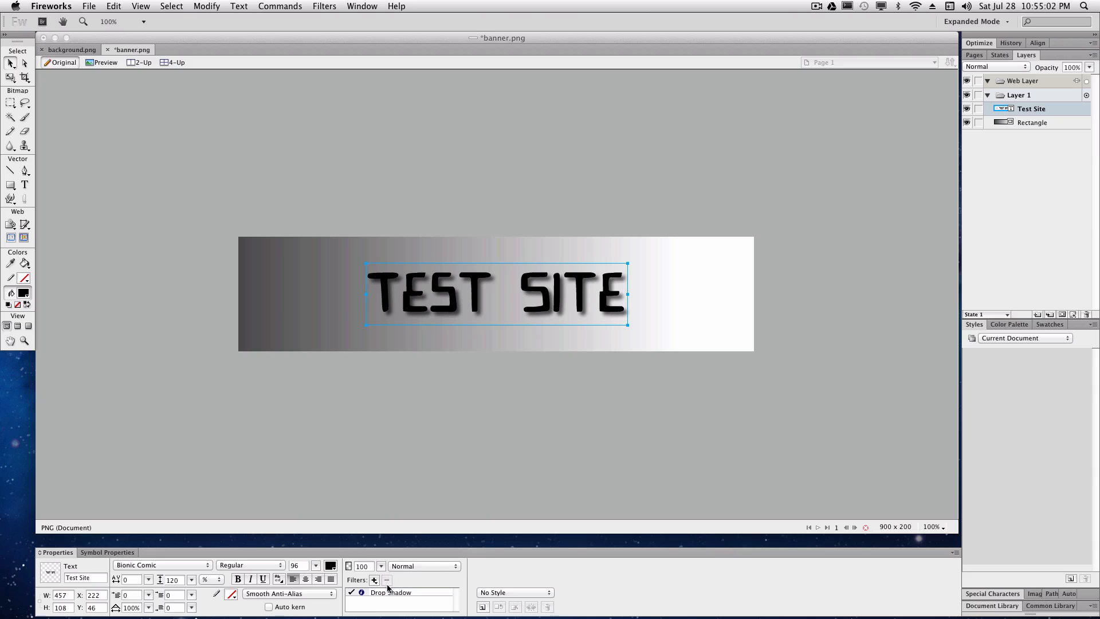
Add a Glow filter to the text, set its colour to light blue, then deselect
left_click(373, 580)
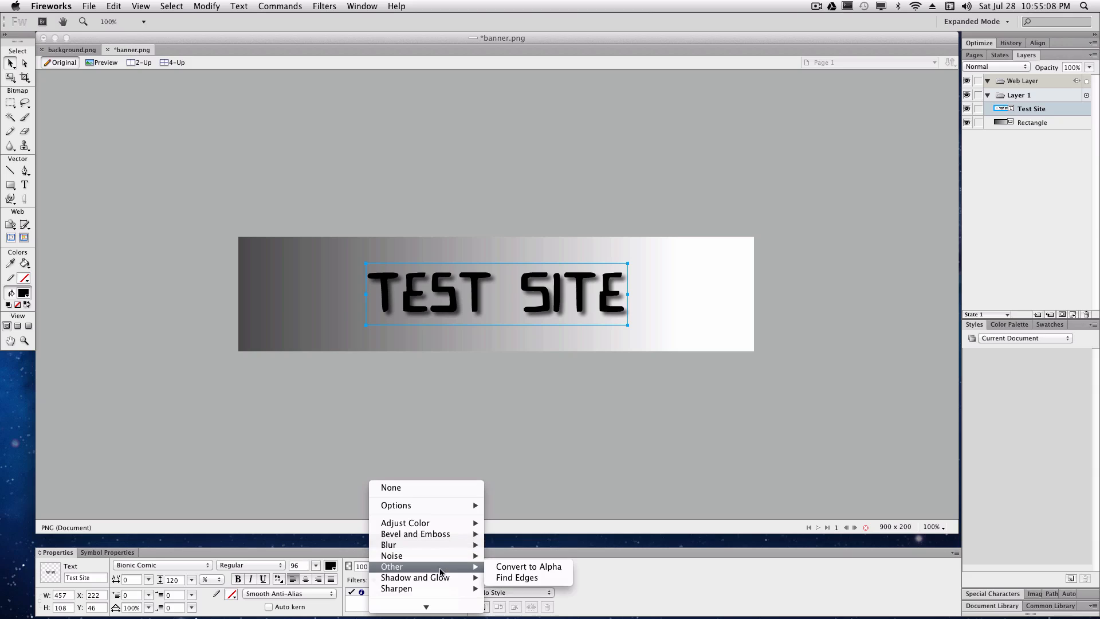
mouse_move(415, 577)
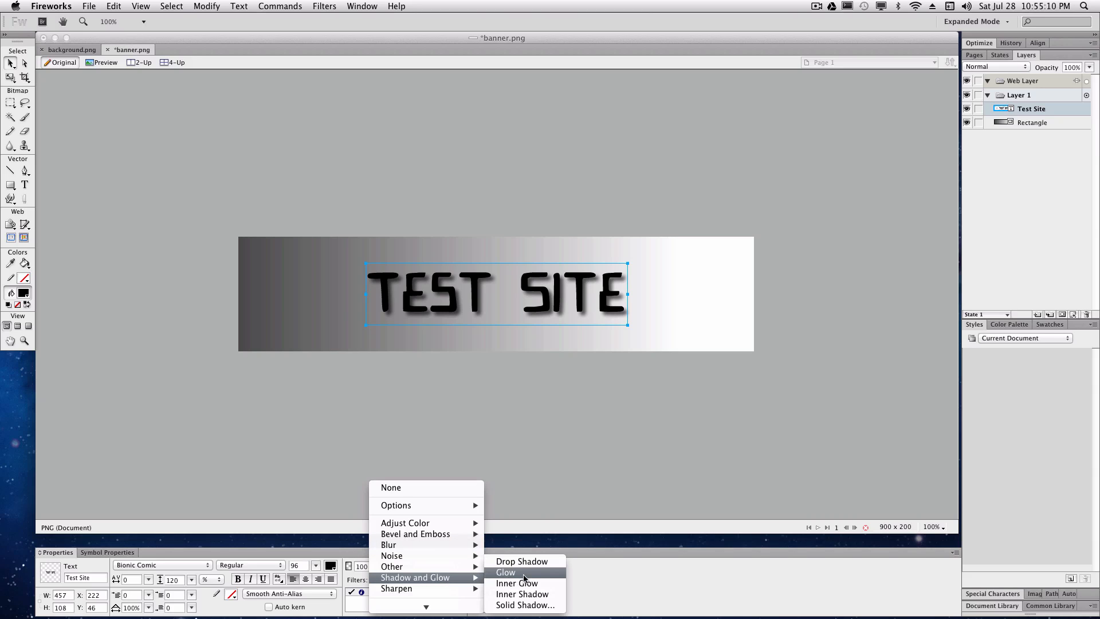
left_click(505, 572)
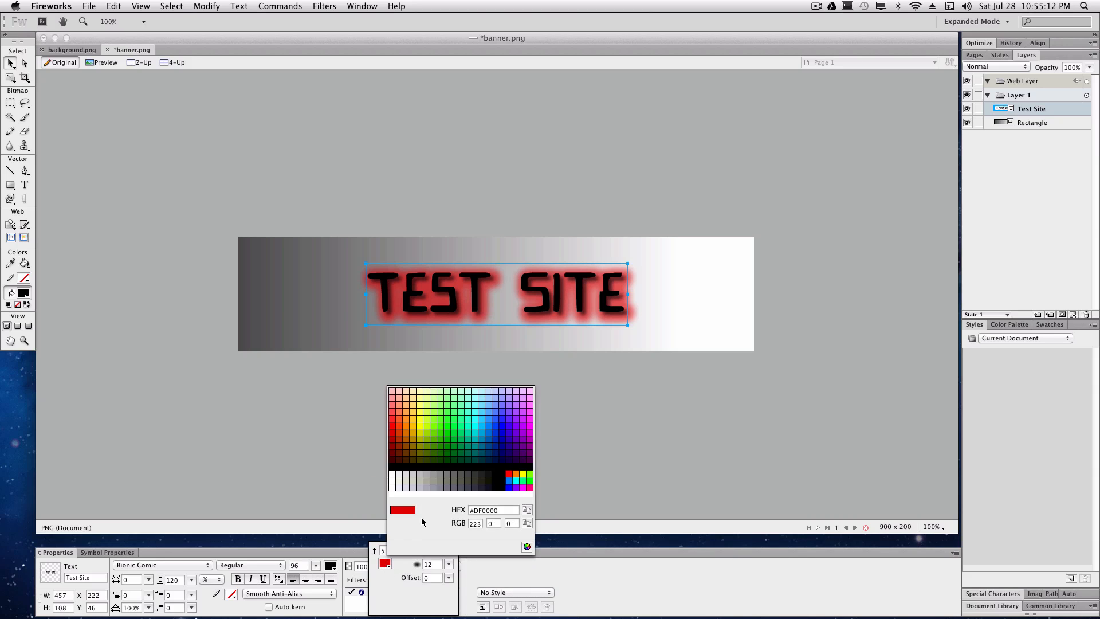
left_click(479, 389)
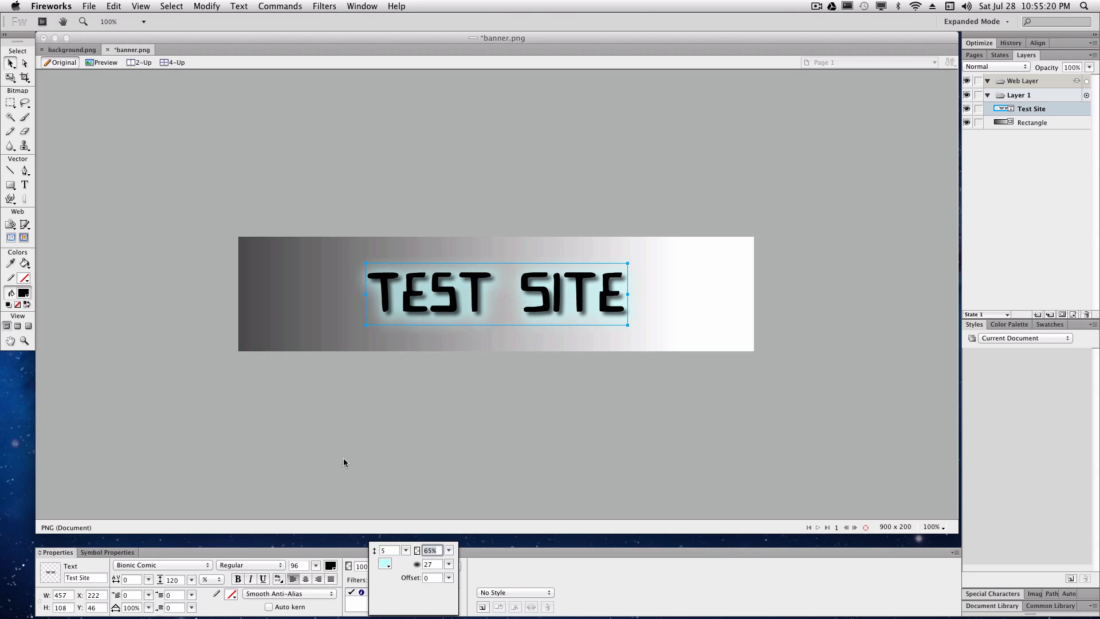
left_click(285, 294)
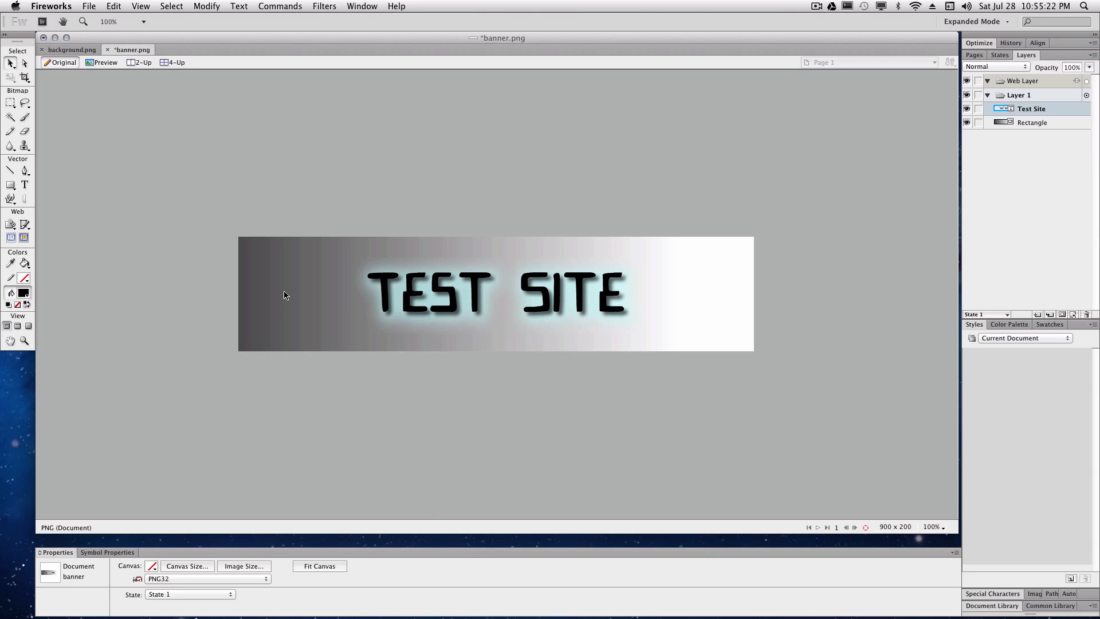